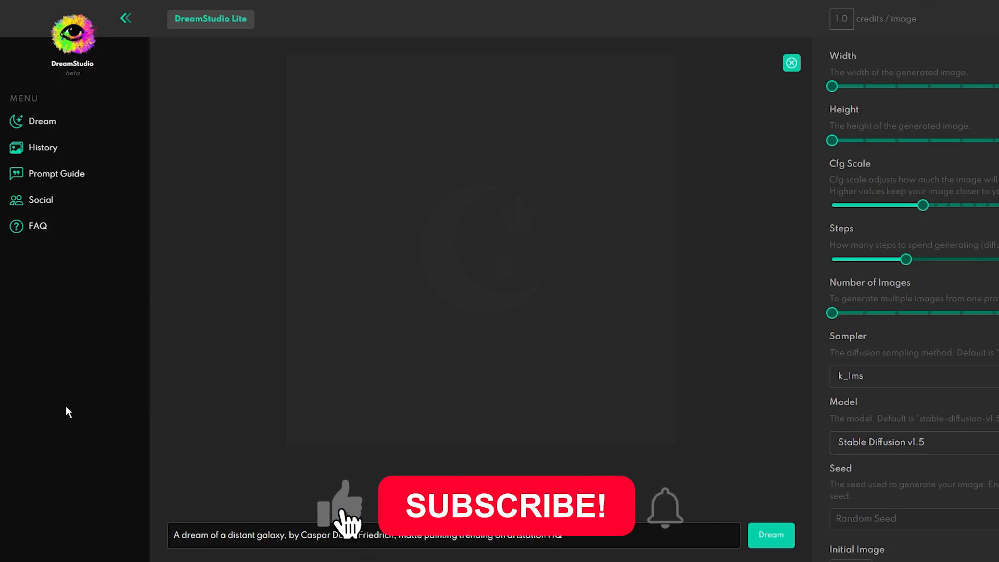
# - Bring up the Prompt Guide page showing the basics of prompt engineering
pyautogui.click(506, 507)
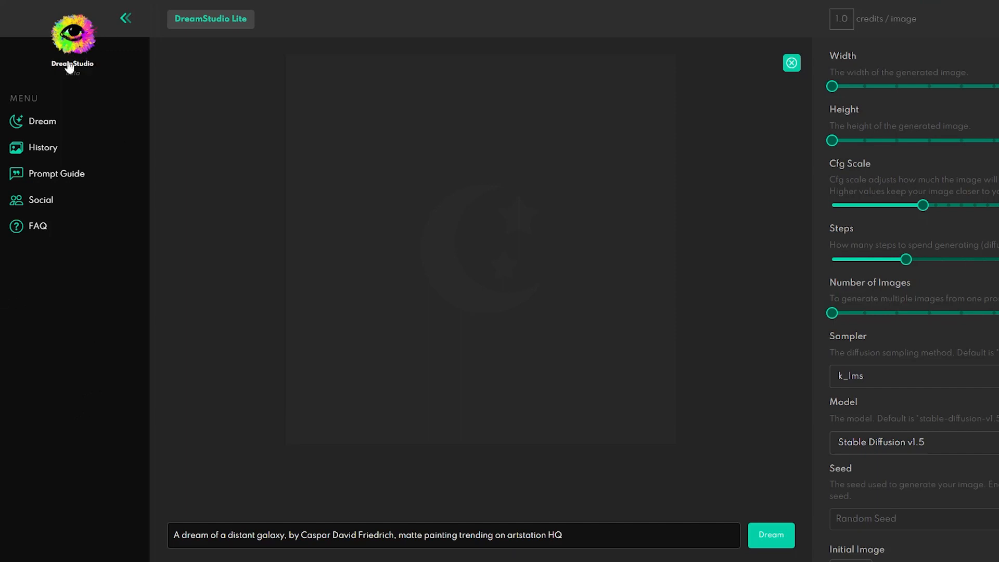
pyautogui.moveTo(96, 98)
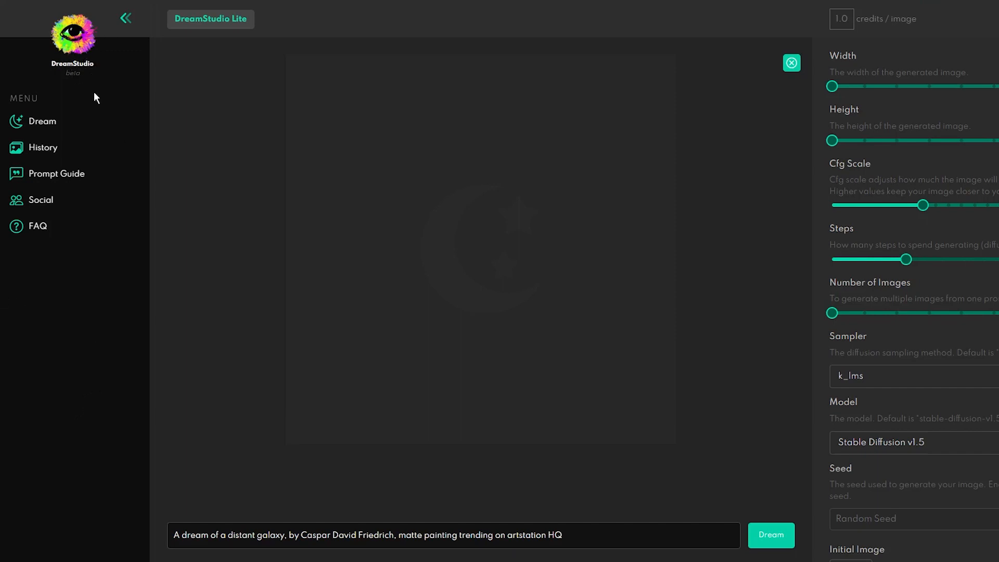
pyautogui.moveTo(165, 374)
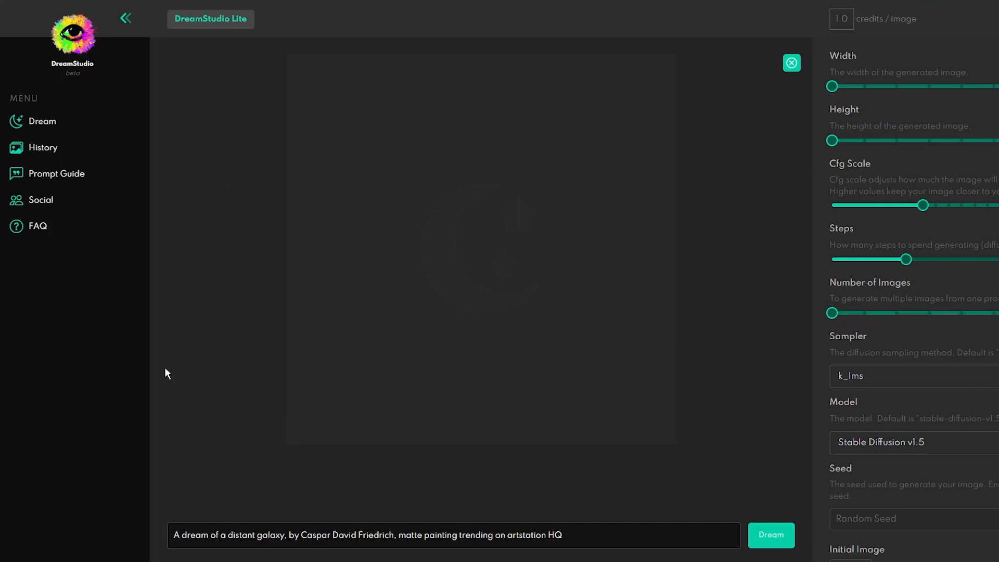
pyautogui.moveTo(47, 359)
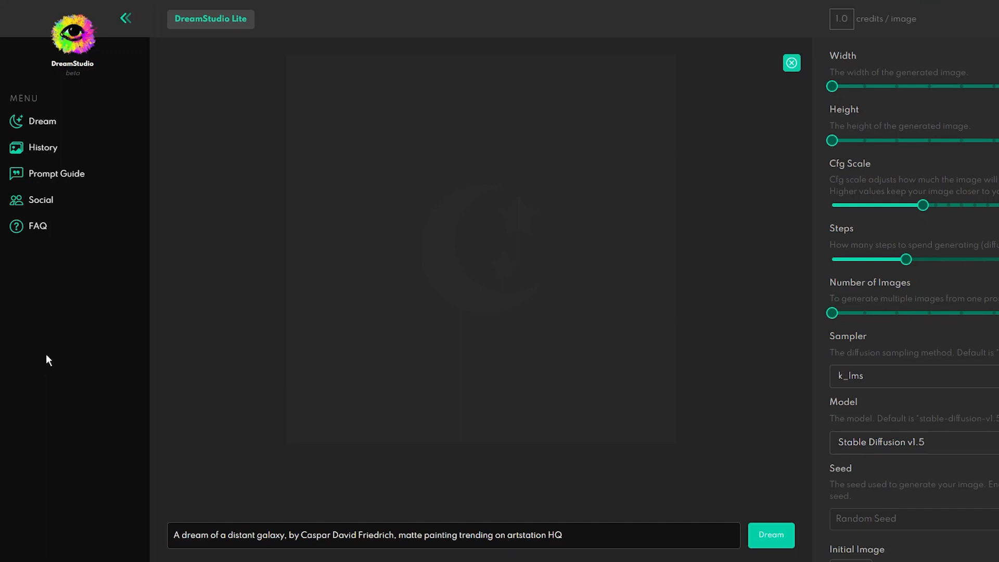
pyautogui.moveTo(500, 265)
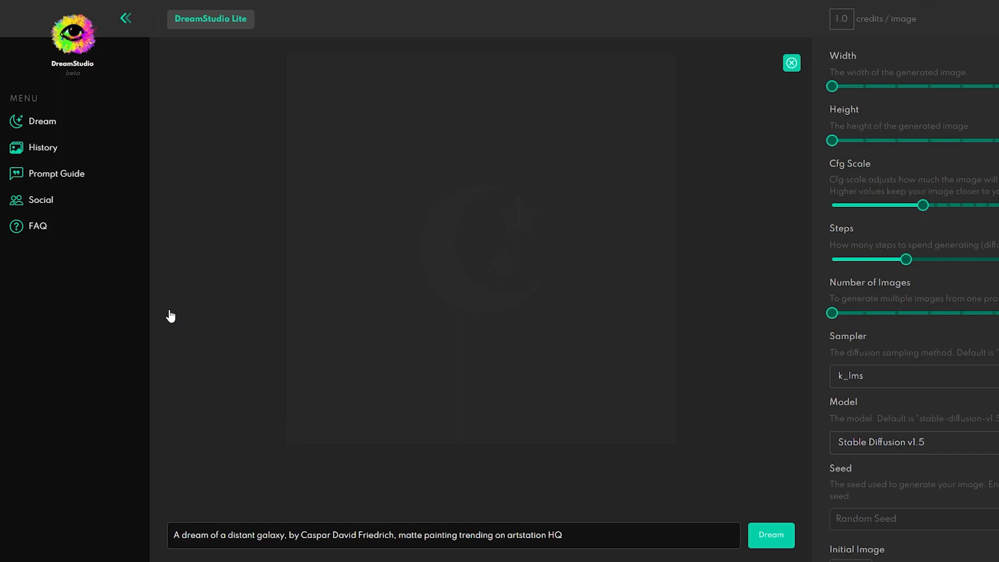
pyautogui.moveTo(239, 334)
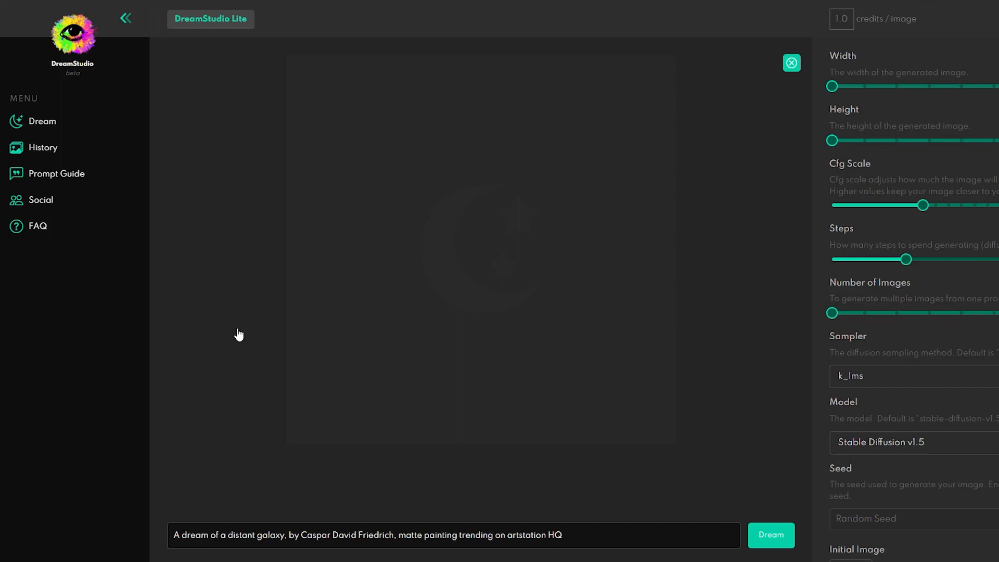
pyautogui.moveTo(755, 316)
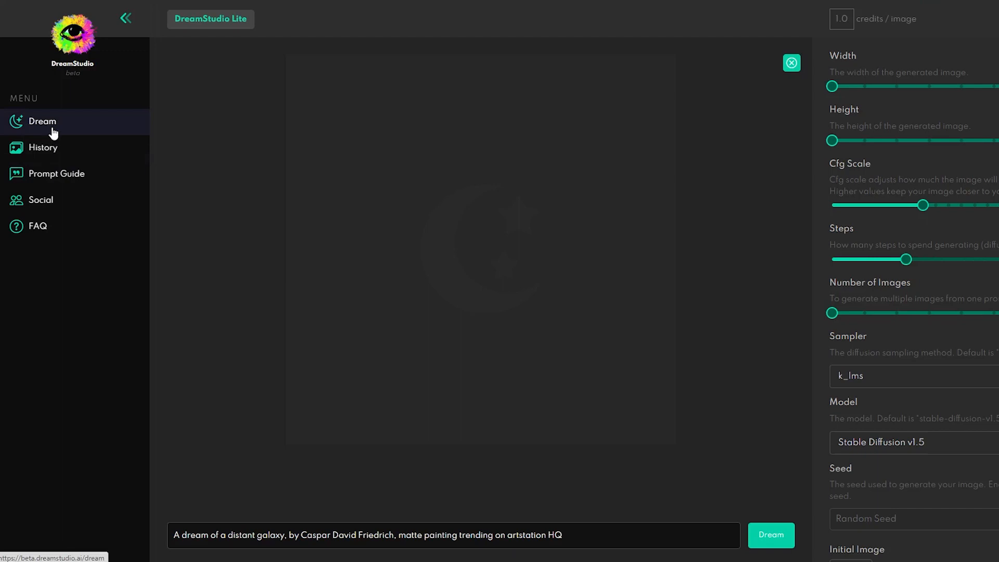
pyautogui.moveTo(36, 132)
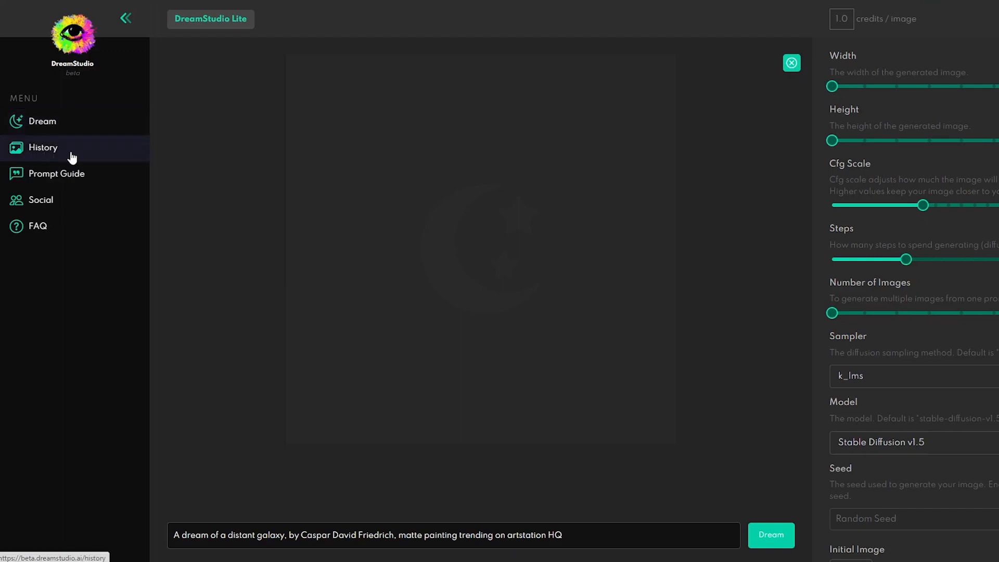
pyautogui.moveTo(48, 157)
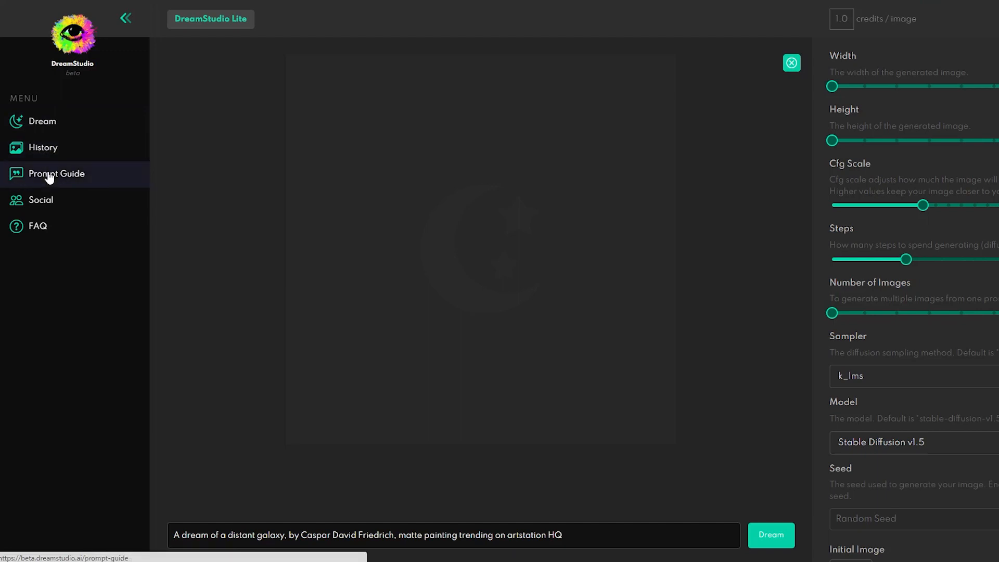
pyautogui.click(56, 174)
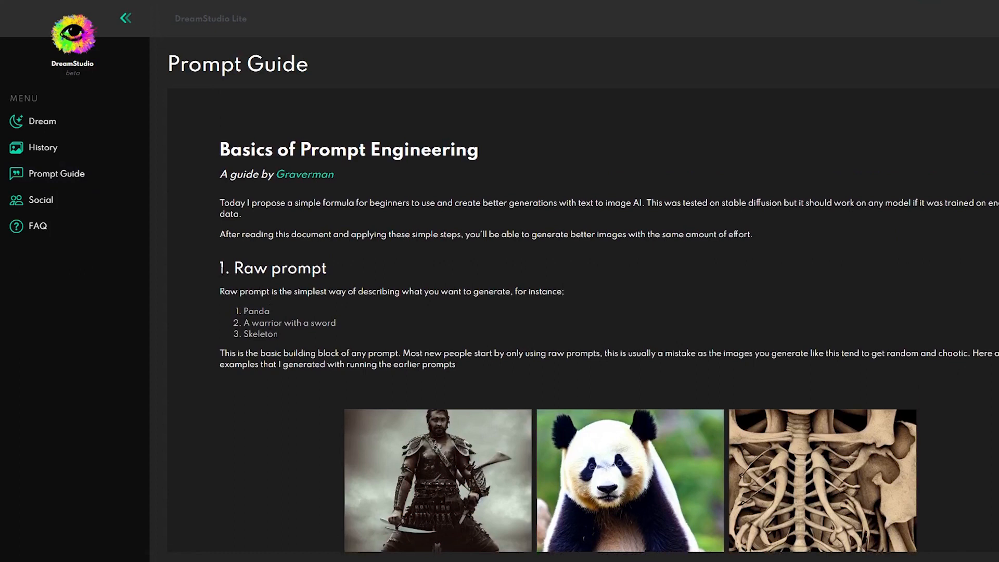
pyautogui.moveTo(66, 217)
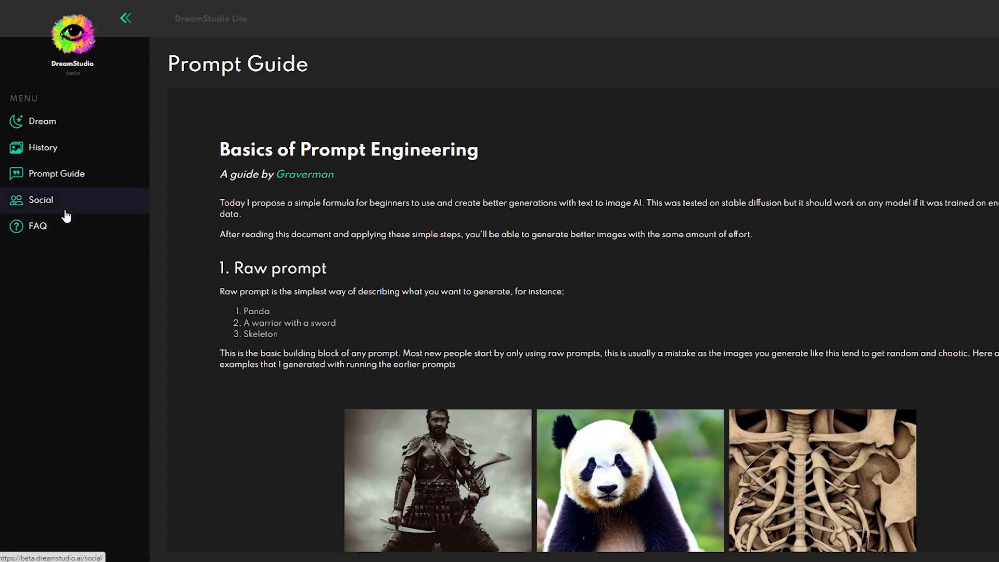
# - View the Social Information and General Questions (FAQ) pages, then return to the Dream page
pyautogui.click(40, 200)
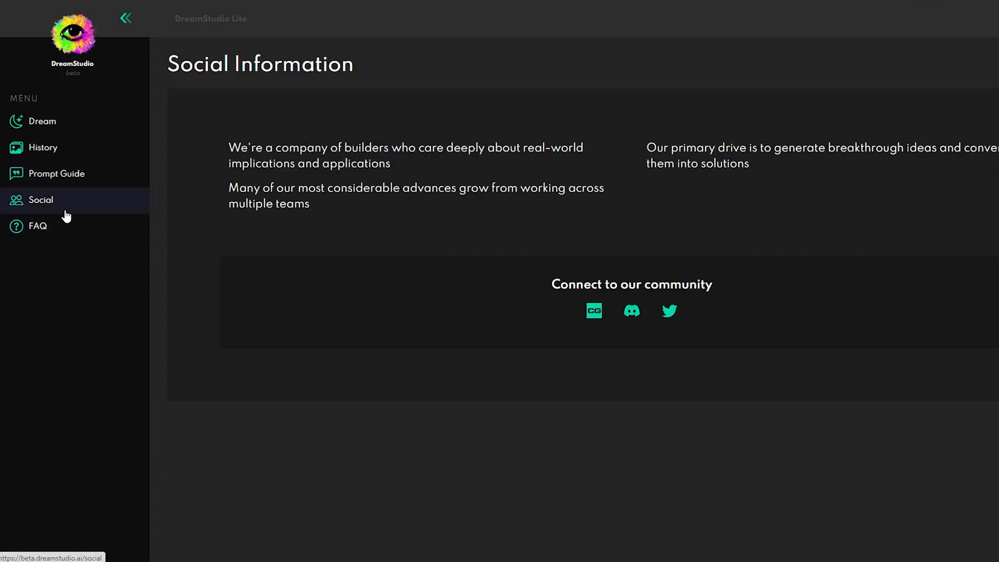
pyautogui.click(39, 226)
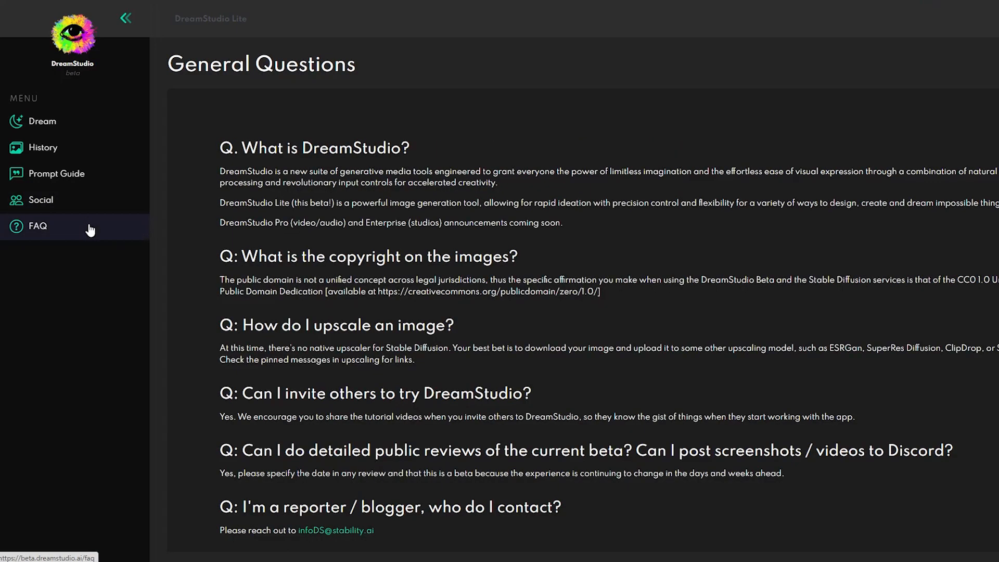
pyautogui.moveTo(125, 240)
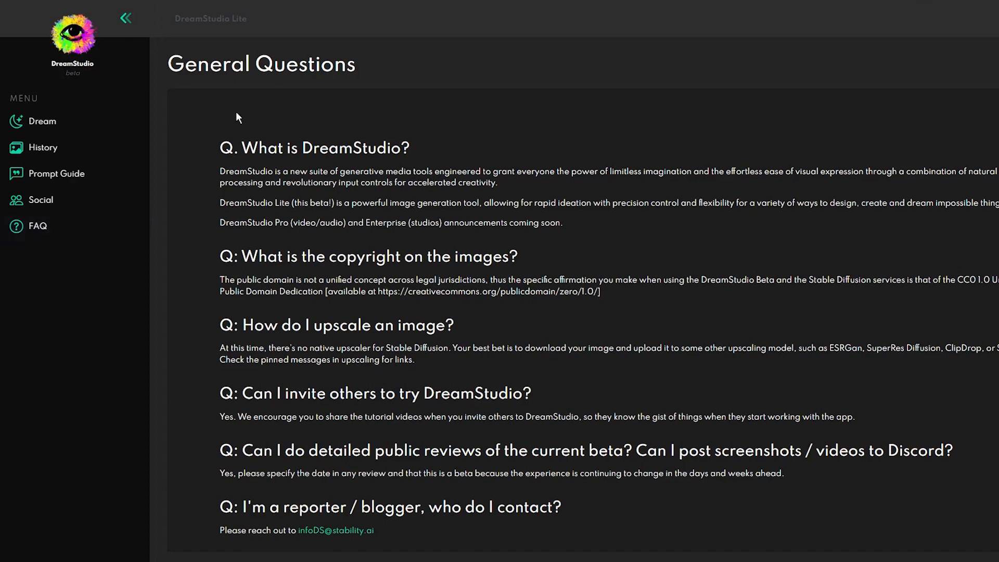
pyautogui.click(42, 121)
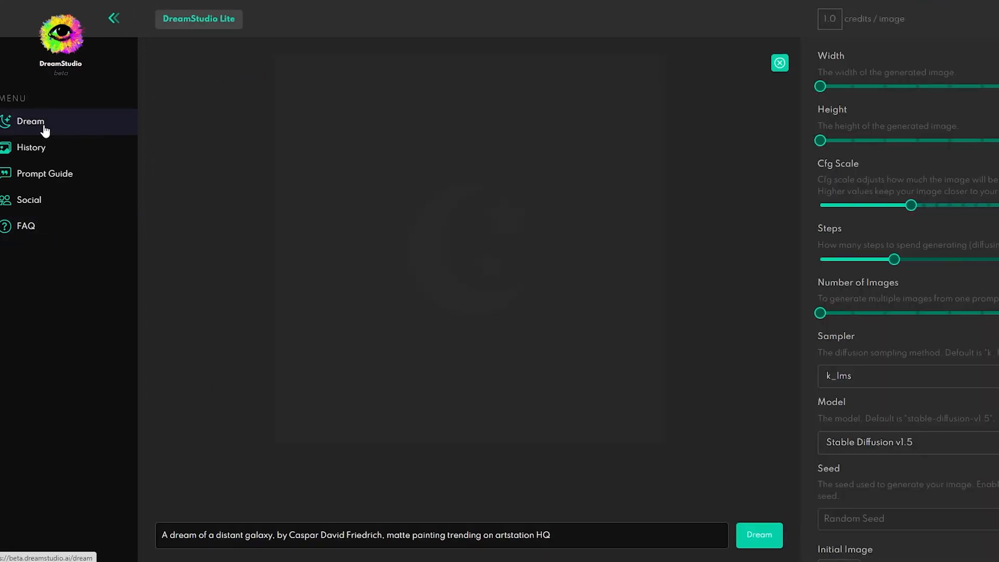
# - Collapse the left sidebar so the Dream page and its settings fill the workspace
pyautogui.click(115, 17)
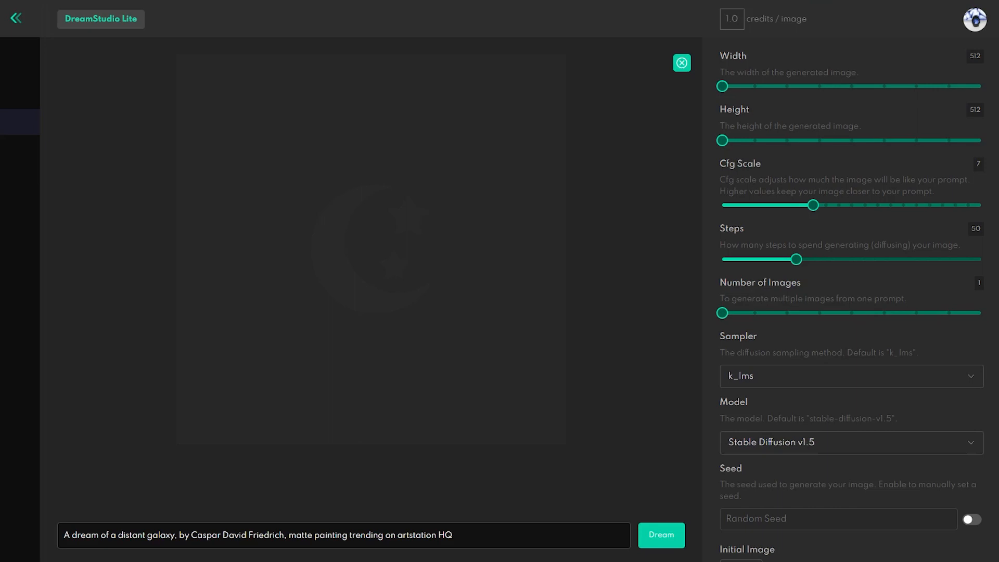
pyautogui.moveTo(723, 141)
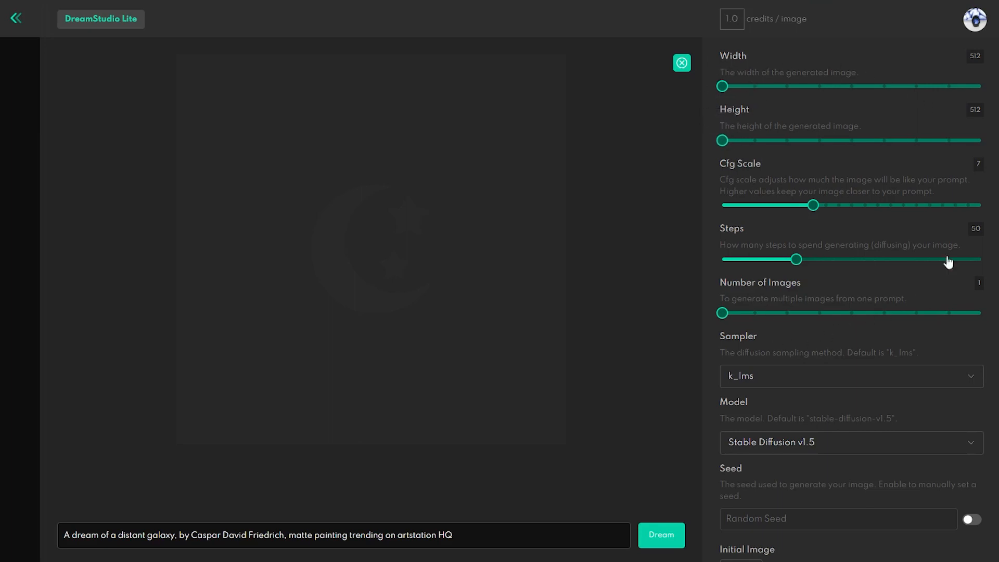
pyautogui.moveTo(962, 211)
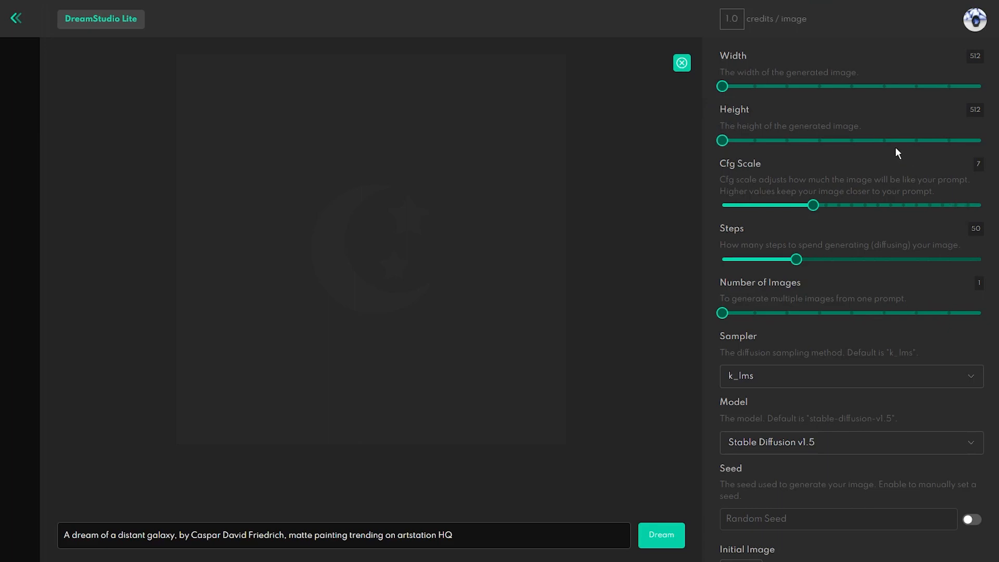
pyautogui.moveTo(811, 86)
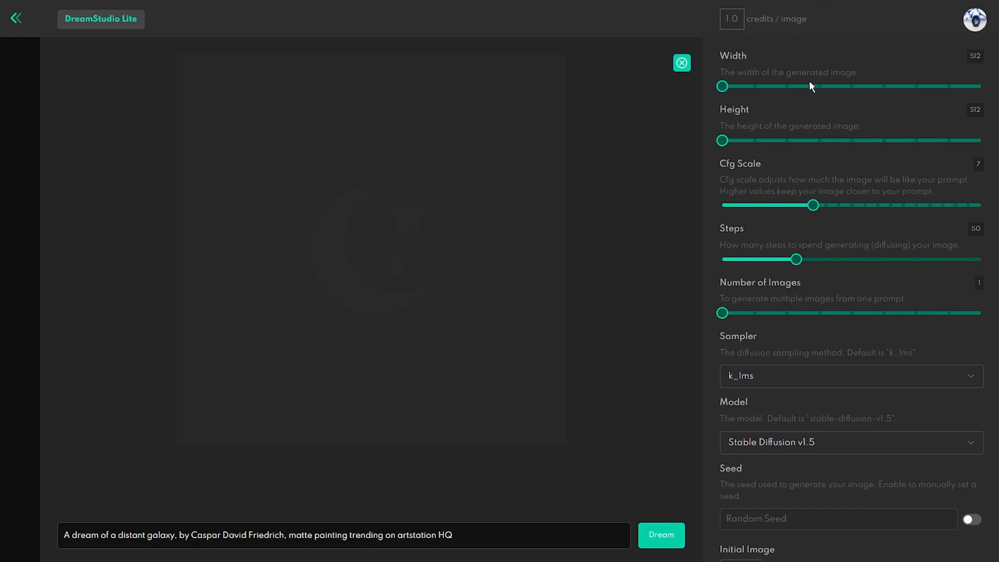
pyautogui.moveTo(884, 52)
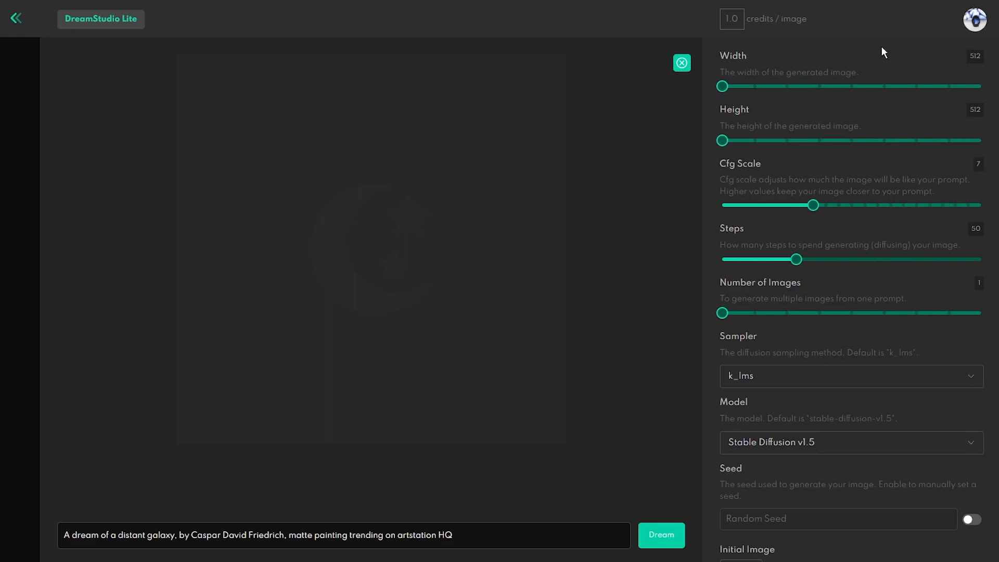
pyautogui.click(974, 19)
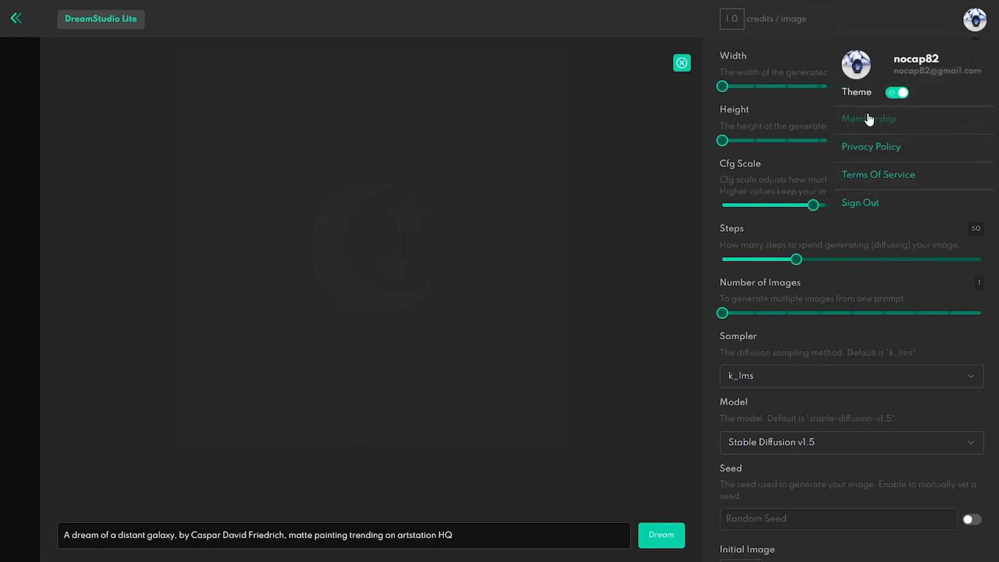
pyautogui.click(868, 119)
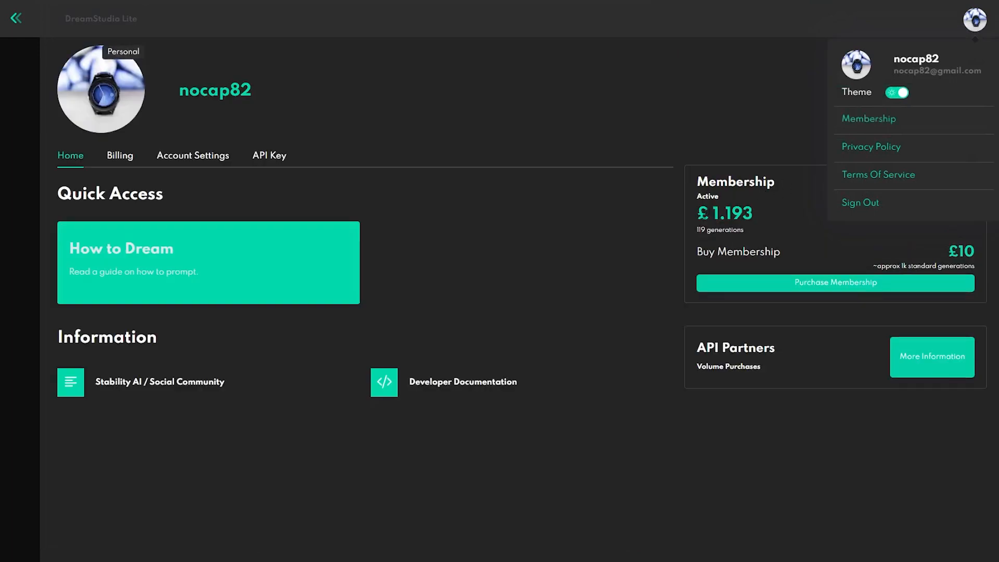
pyautogui.doubleClick(719, 230)
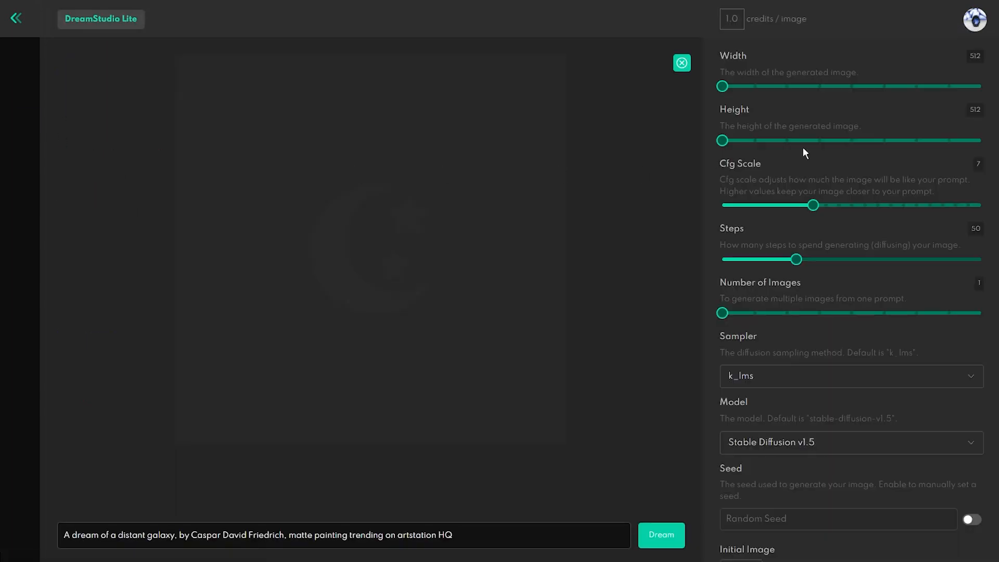
pyautogui.moveTo(758, 84)
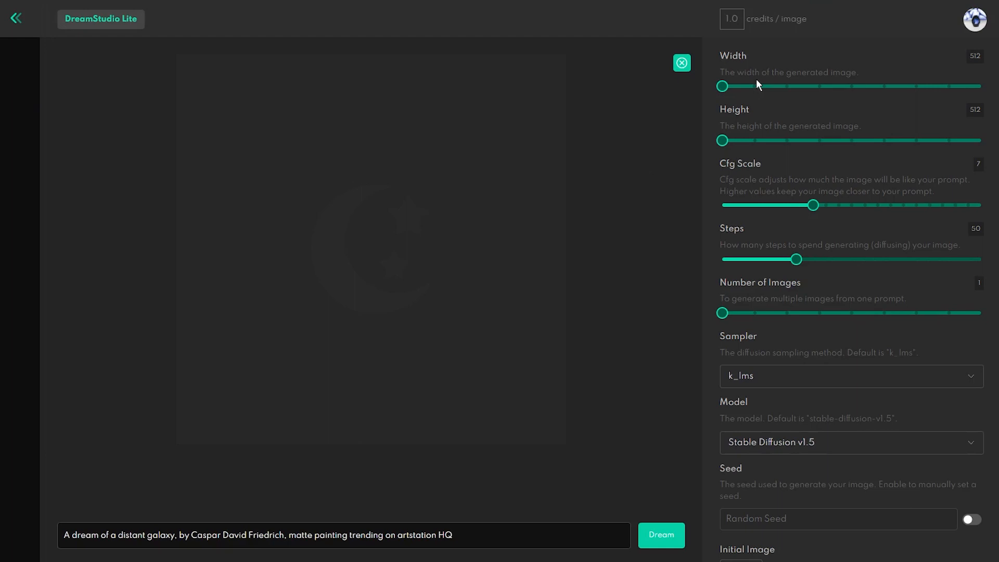
pyautogui.moveTo(793, 106)
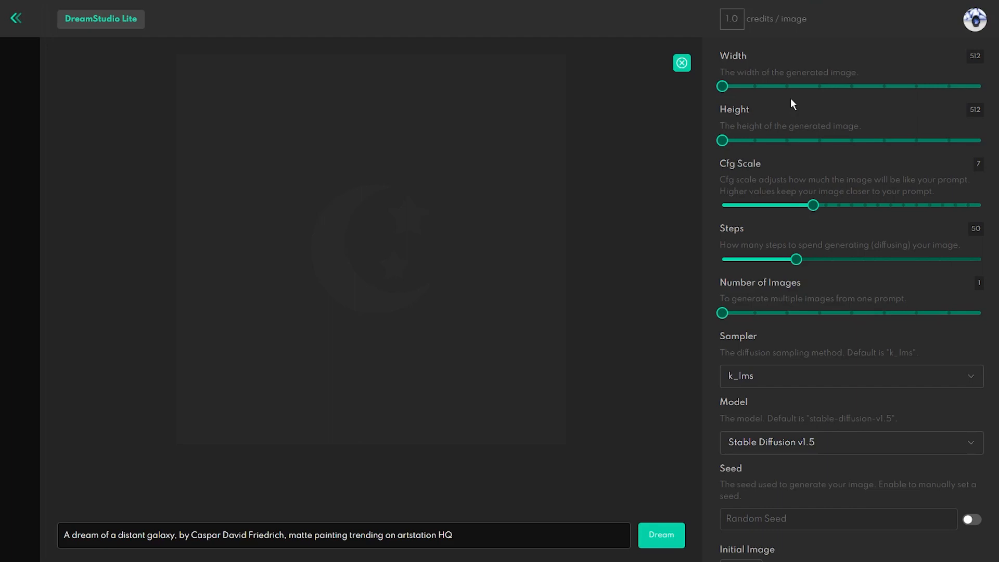
pyautogui.moveTo(734, 31)
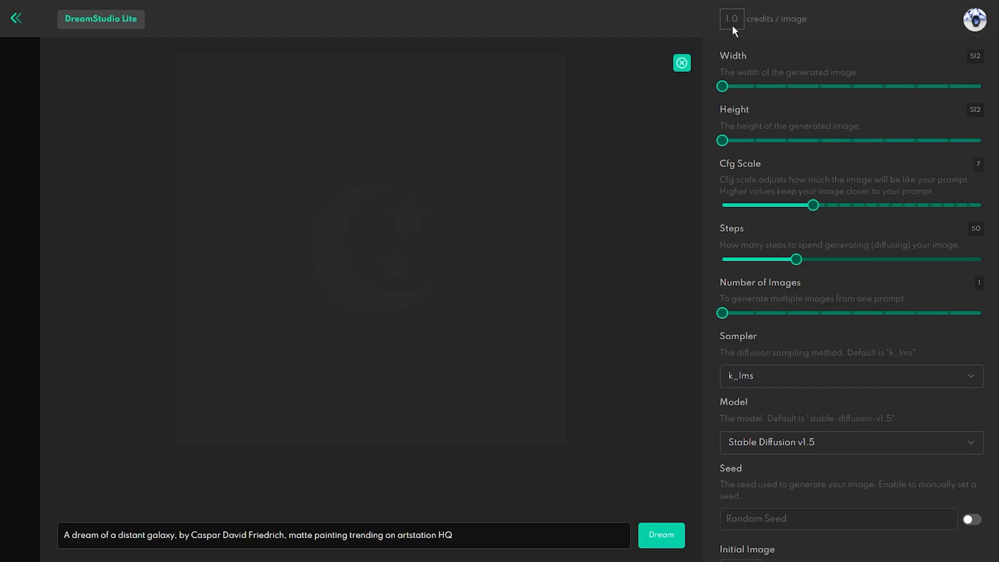
pyautogui.moveTo(762, 31)
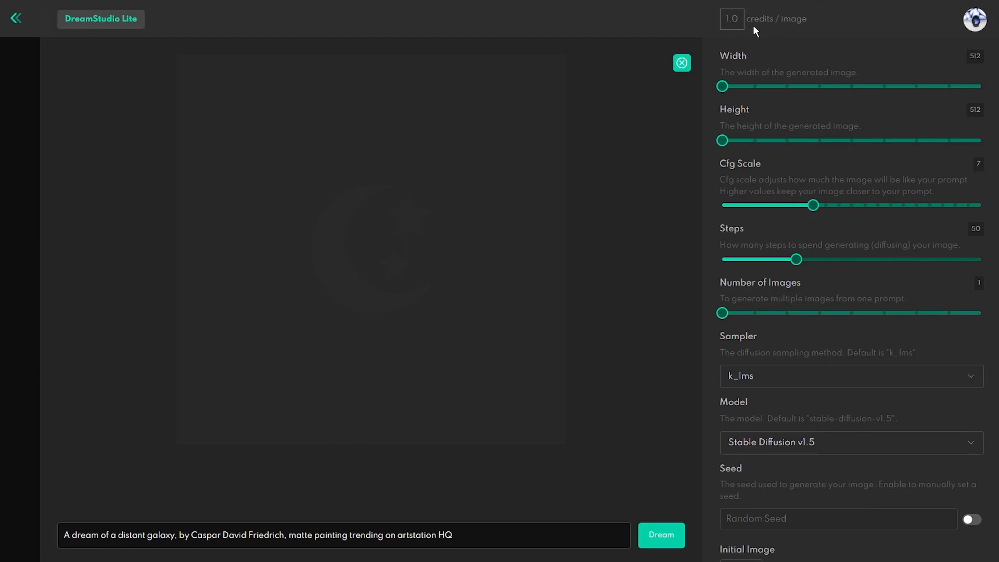
pyautogui.moveTo(833, 72)
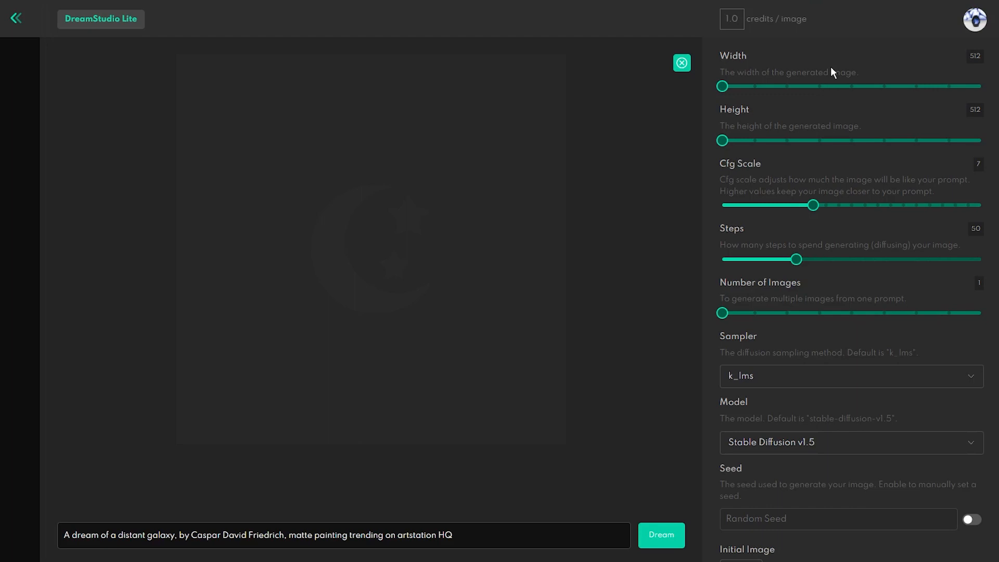
pyautogui.moveTo(830, 68)
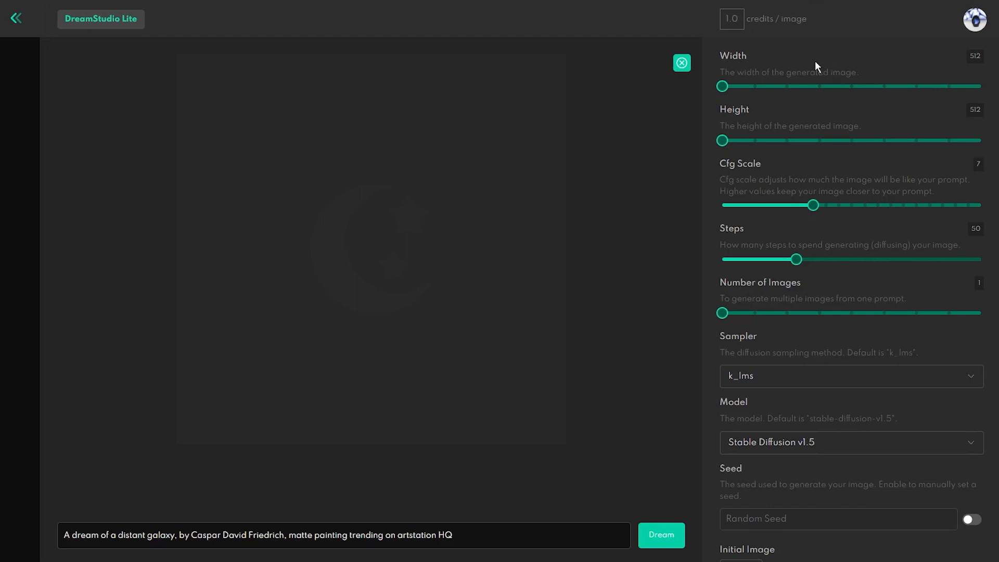
pyautogui.moveTo(784, 109)
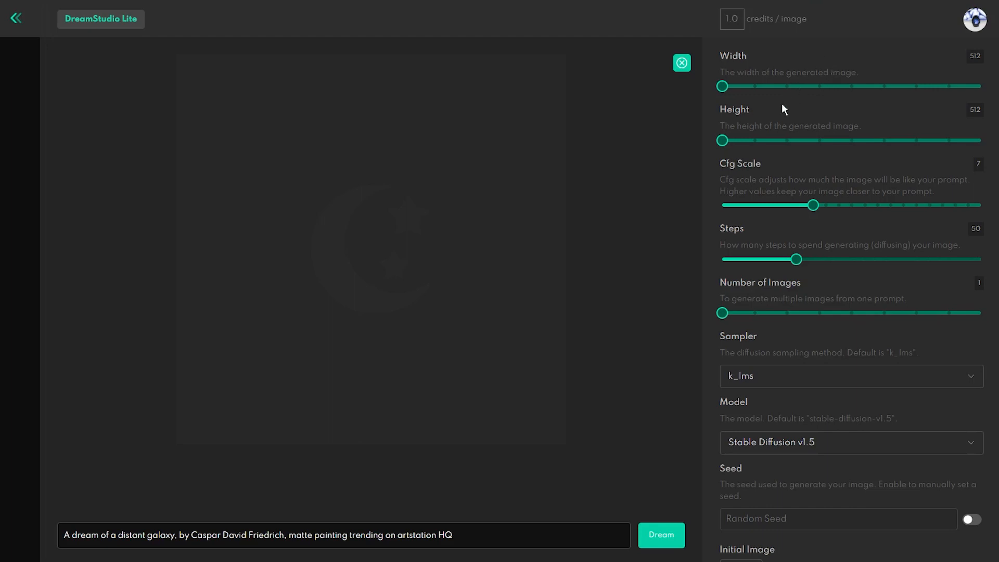
pyautogui.moveTo(736, 69)
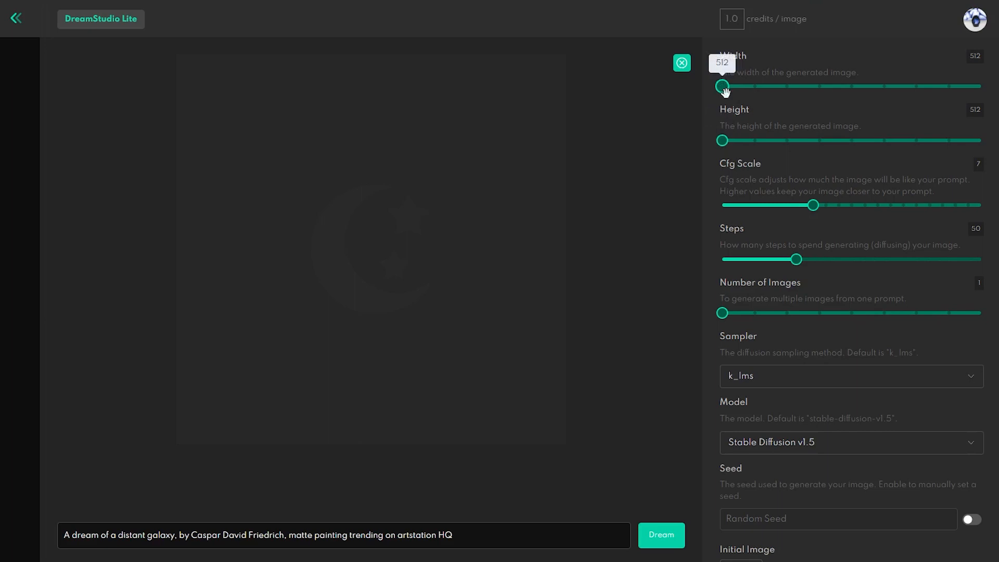
pyautogui.moveTo(723, 86); pyautogui.dragTo(757, 86)
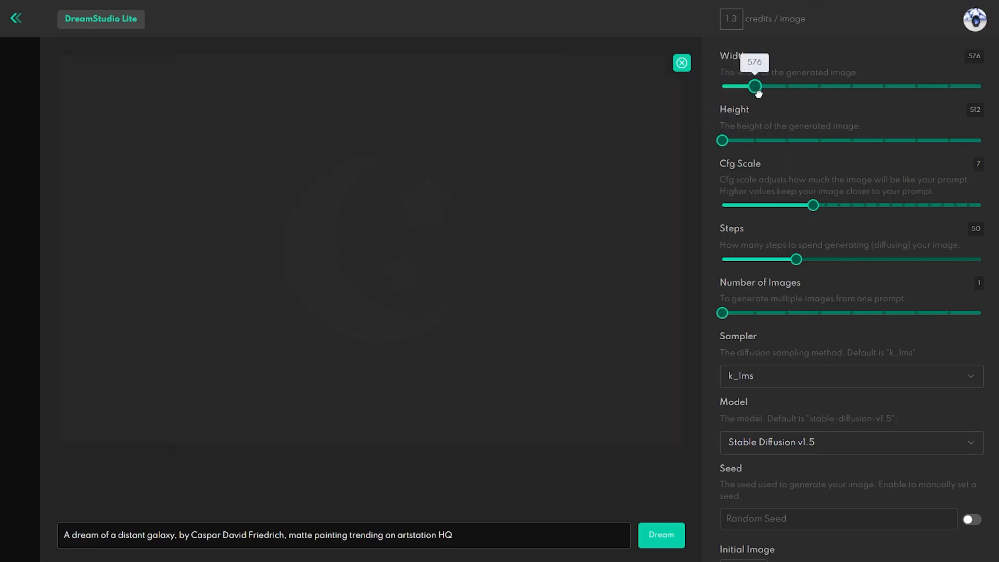
pyautogui.moveTo(757, 86); pyautogui.dragTo(981, 86)
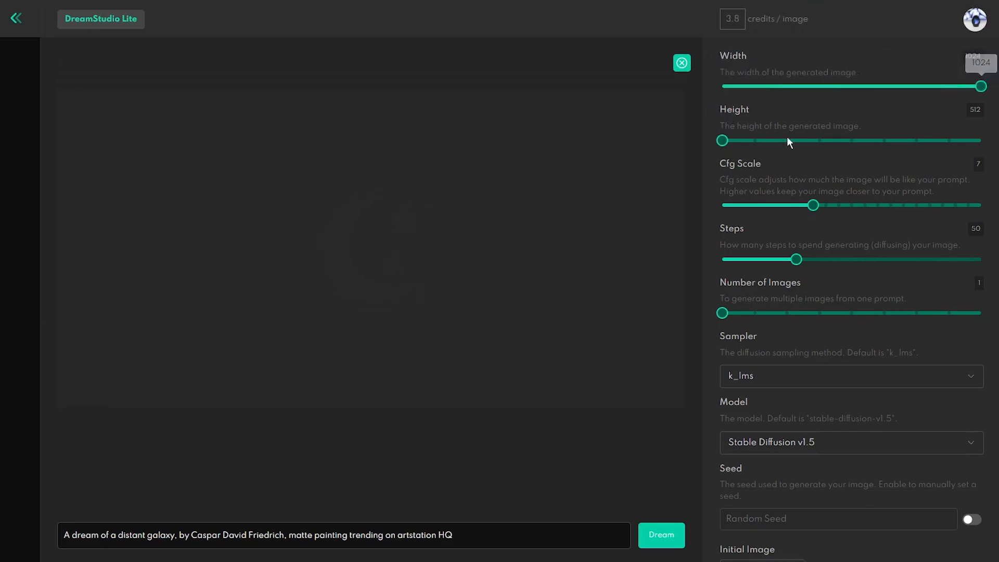
pyautogui.moveTo(723, 141); pyautogui.dragTo(985, 140)
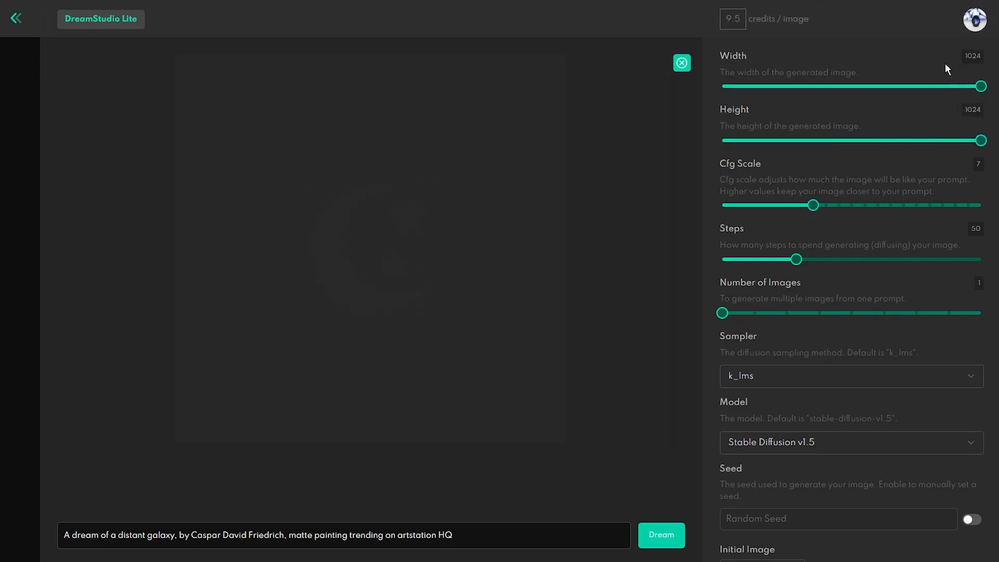
pyautogui.moveTo(796, 60)
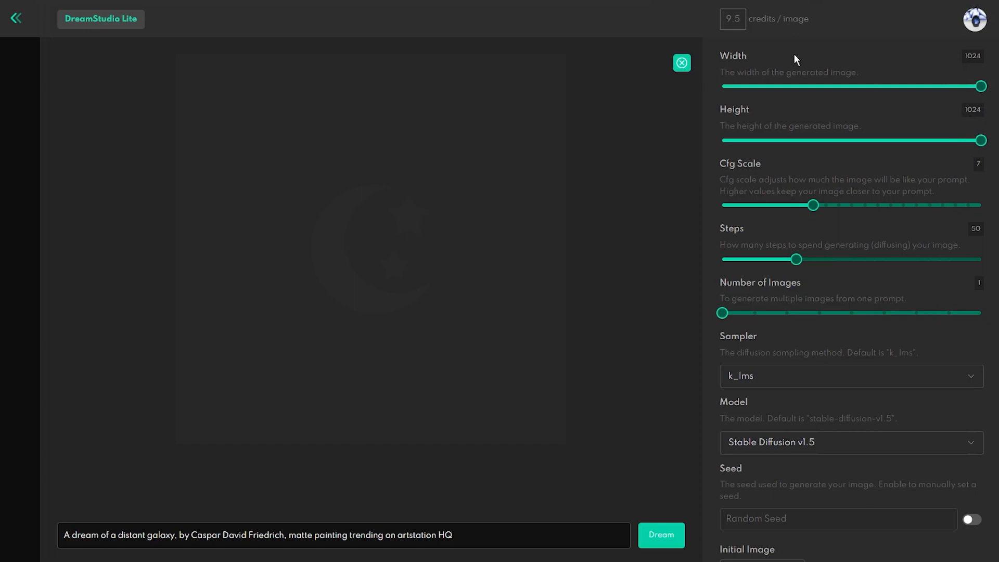
pyautogui.moveTo(735, 29)
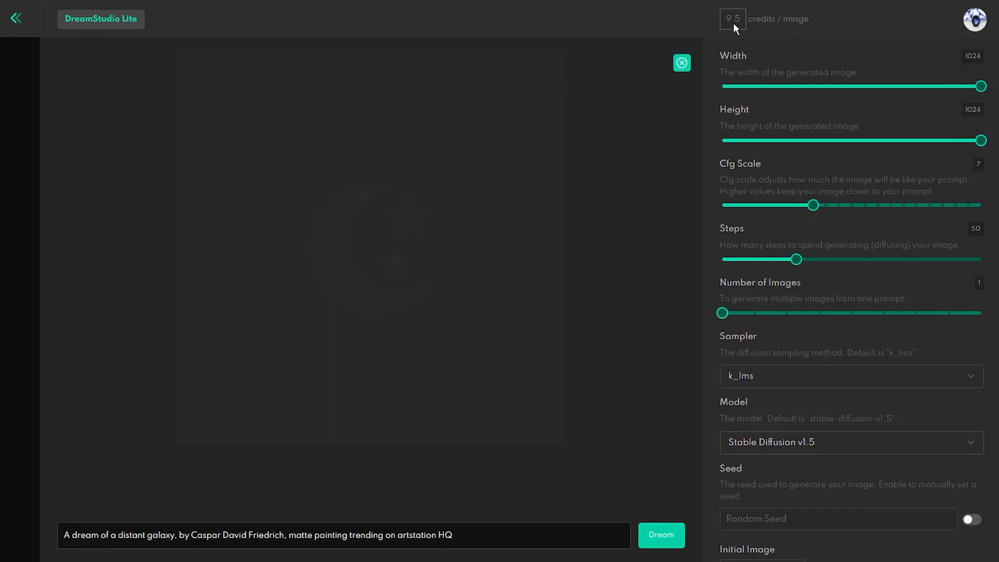
pyautogui.moveTo(983, 86); pyautogui.dragTo(916, 86)
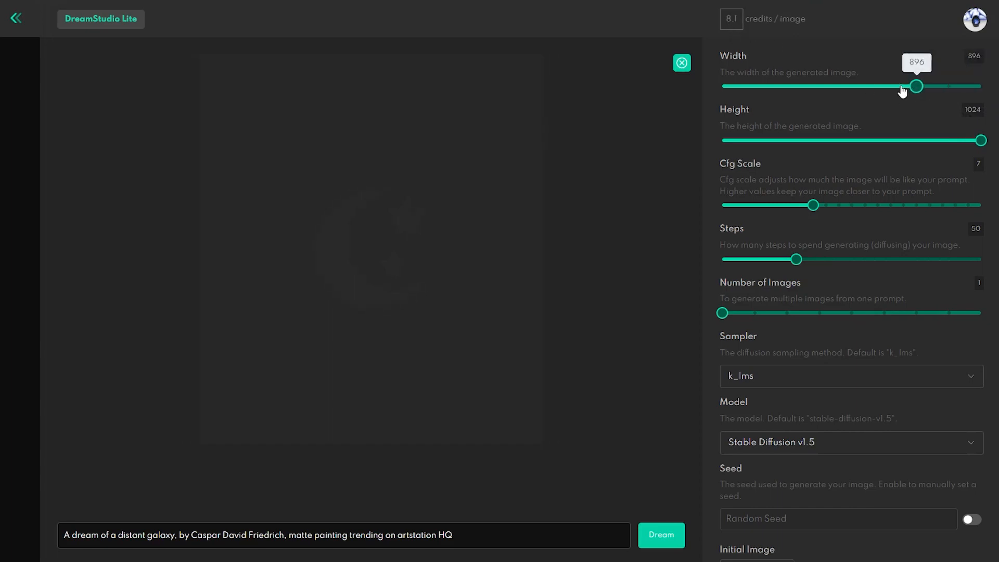
pyautogui.moveTo(915, 86); pyautogui.dragTo(722, 86)
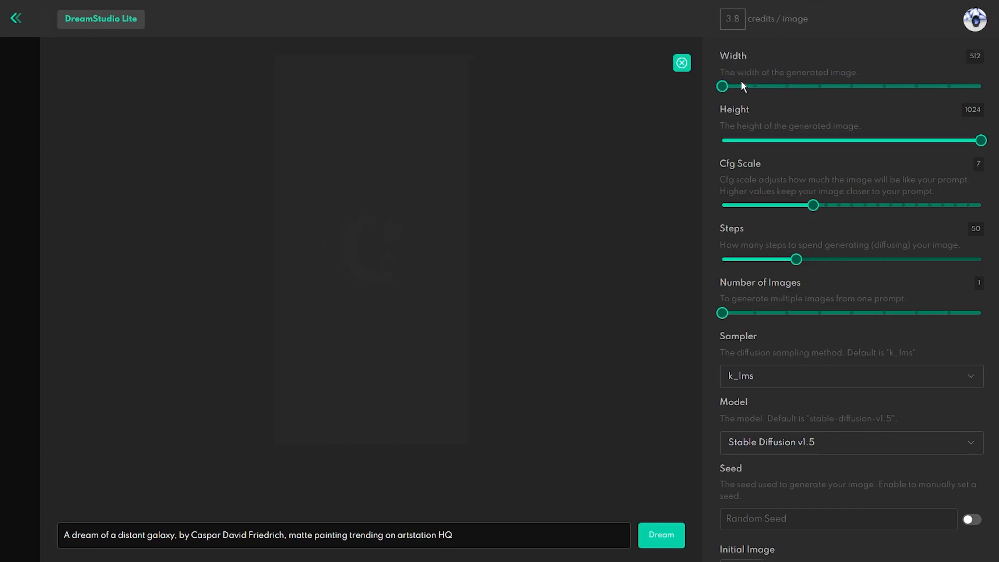
pyautogui.moveTo(981, 139); pyautogui.dragTo(722, 140)
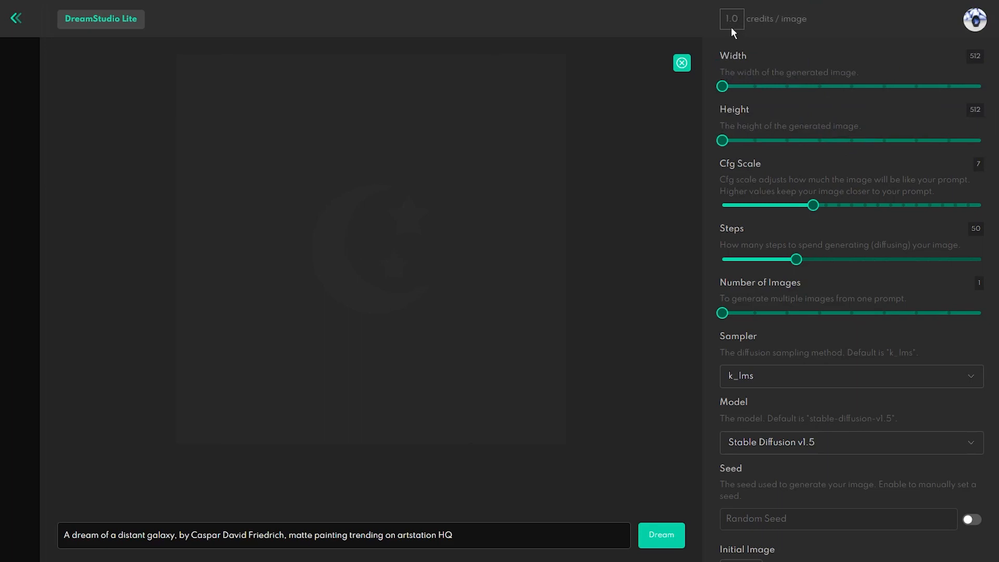
pyautogui.moveTo(802, 60)
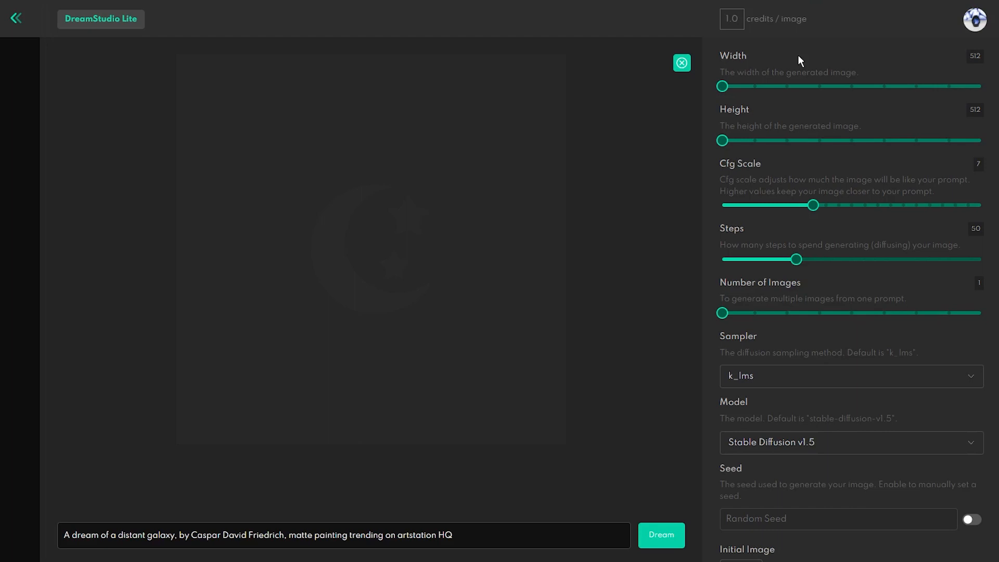
pyautogui.moveTo(873, 159)
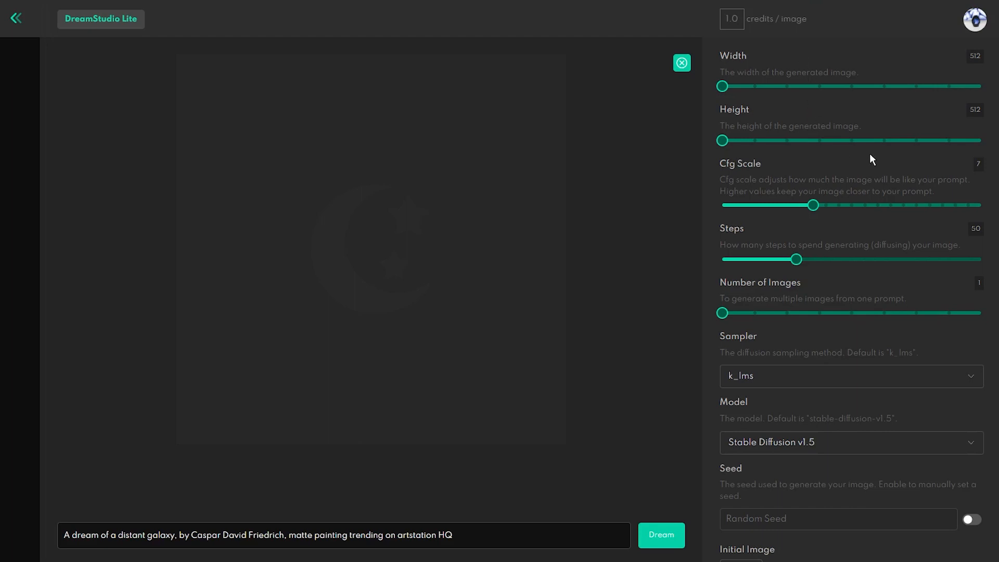
pyautogui.moveTo(749, 177)
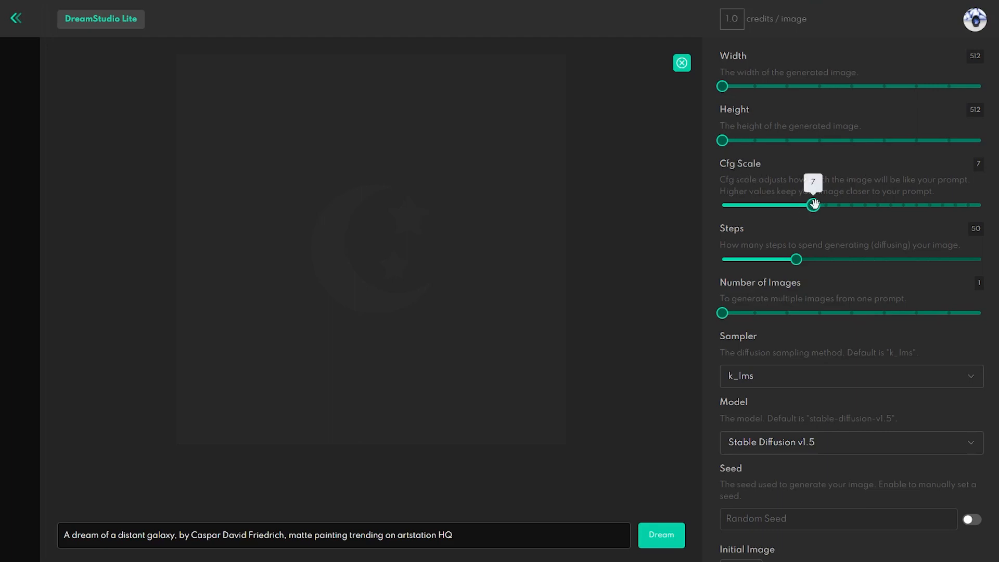
pyautogui.moveTo(946, 220)
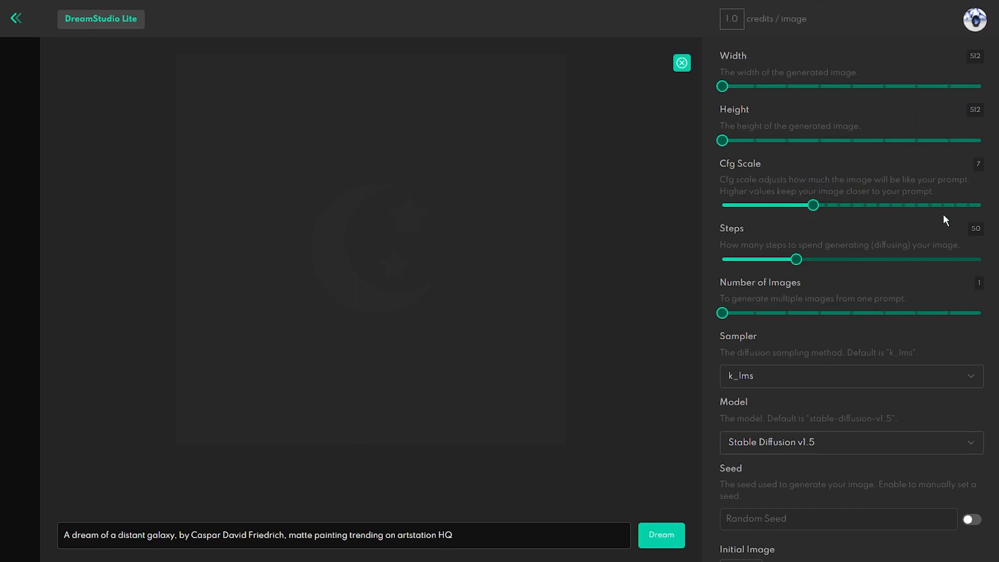
pyautogui.moveTo(934, 232)
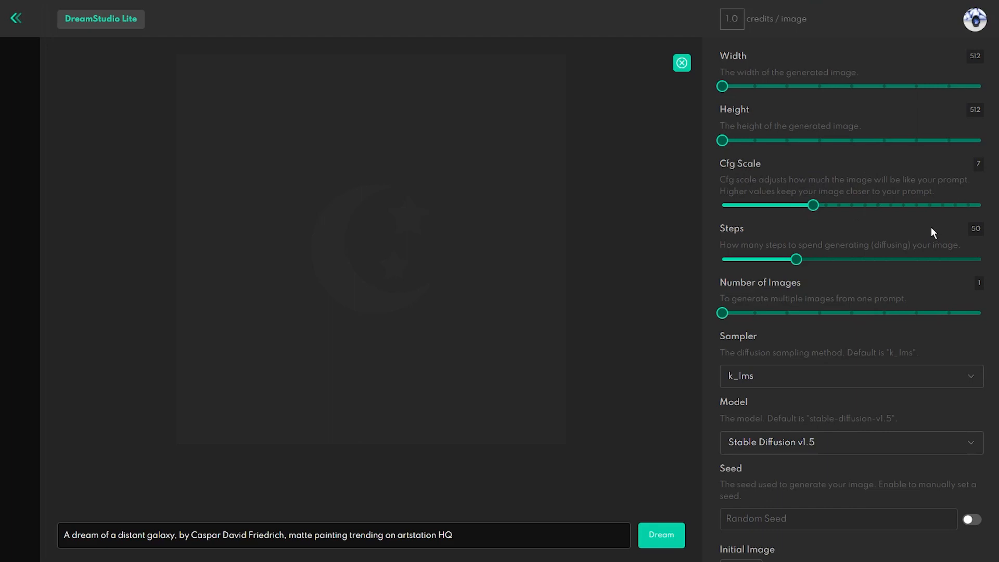
pyautogui.moveTo(898, 234)
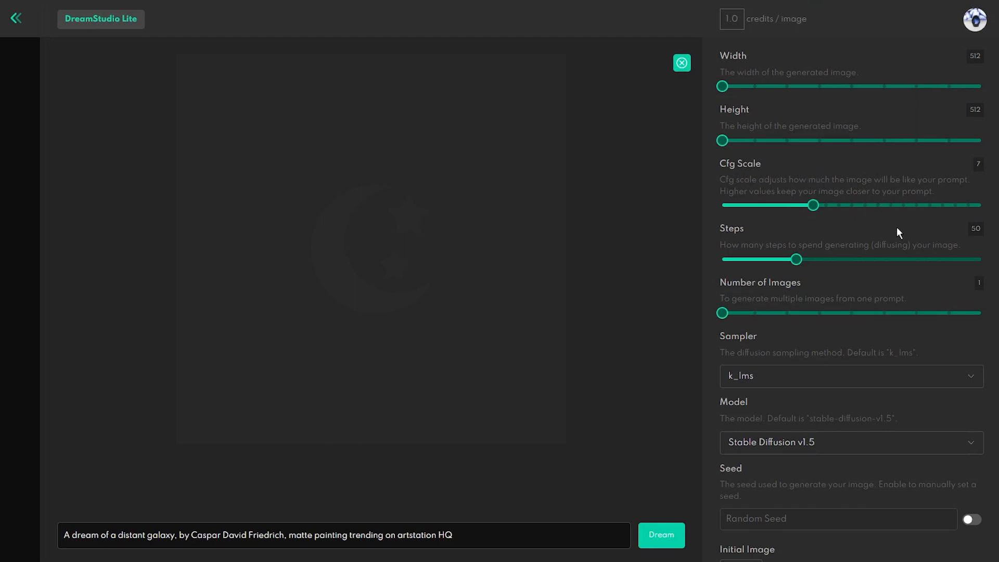
# - Sweep the Cfg Scale slider up to 20, down to 0, and settle it at 6
pyautogui.moveTo(813, 205); pyautogui.dragTo(985, 205)
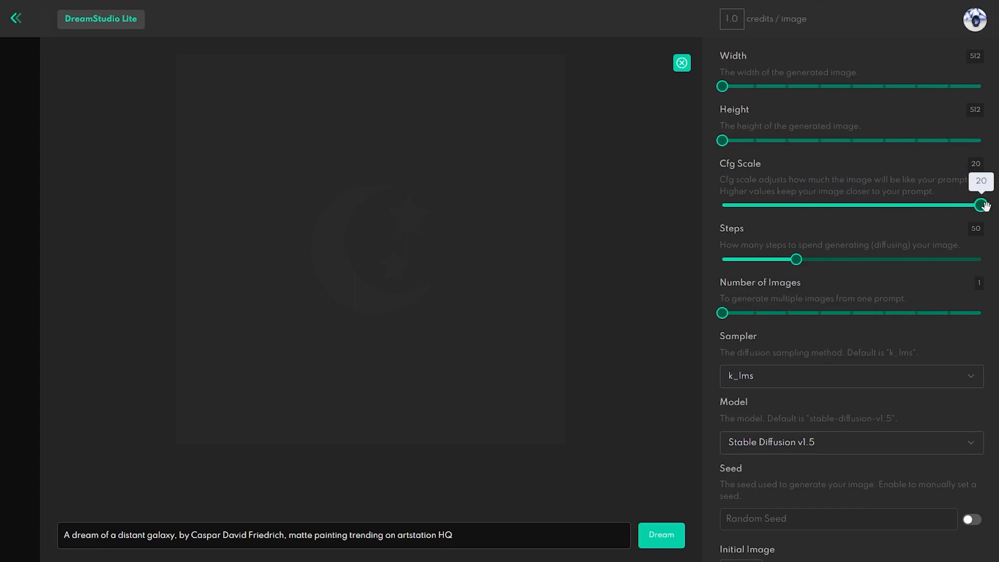
pyautogui.moveTo(982, 205); pyautogui.dragTo(723, 205)
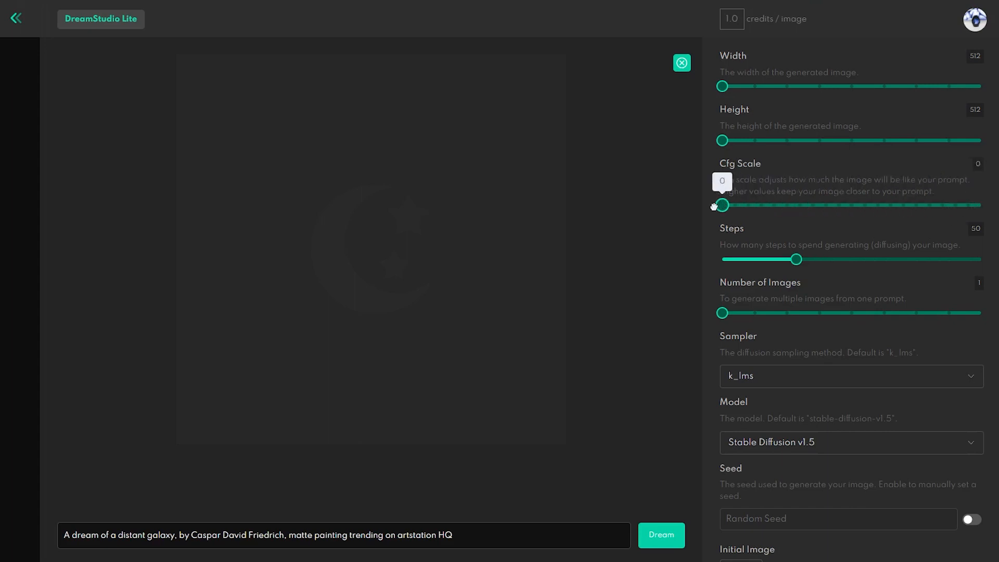
pyautogui.moveTo(788, 221)
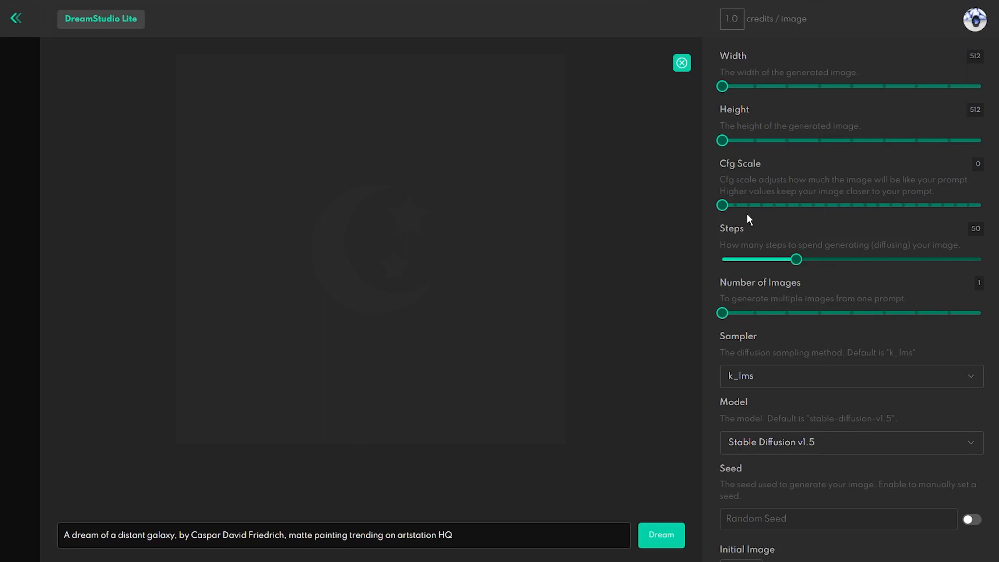
pyautogui.moveTo(722, 205); pyautogui.dragTo(793, 205)
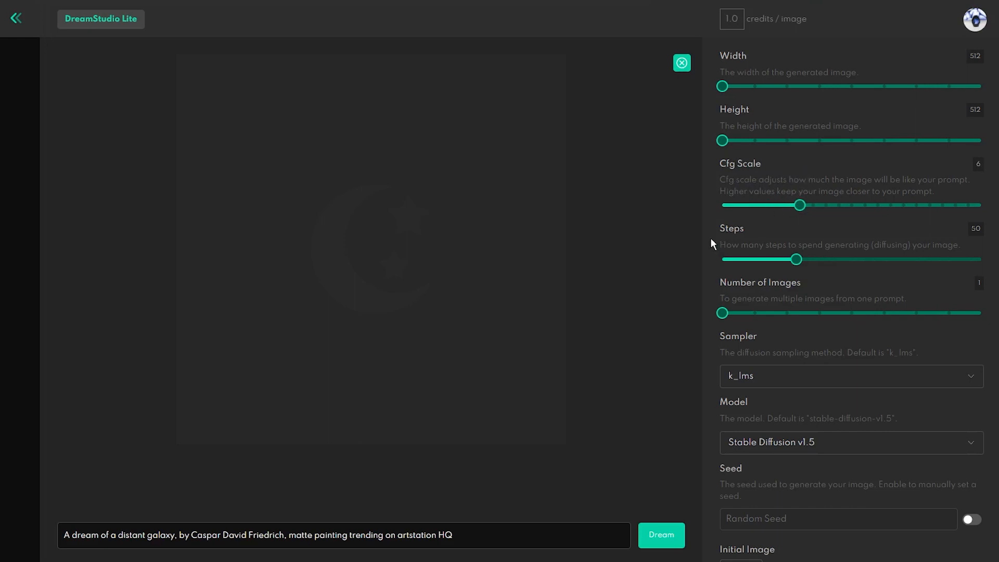
pyautogui.moveTo(703, 245)
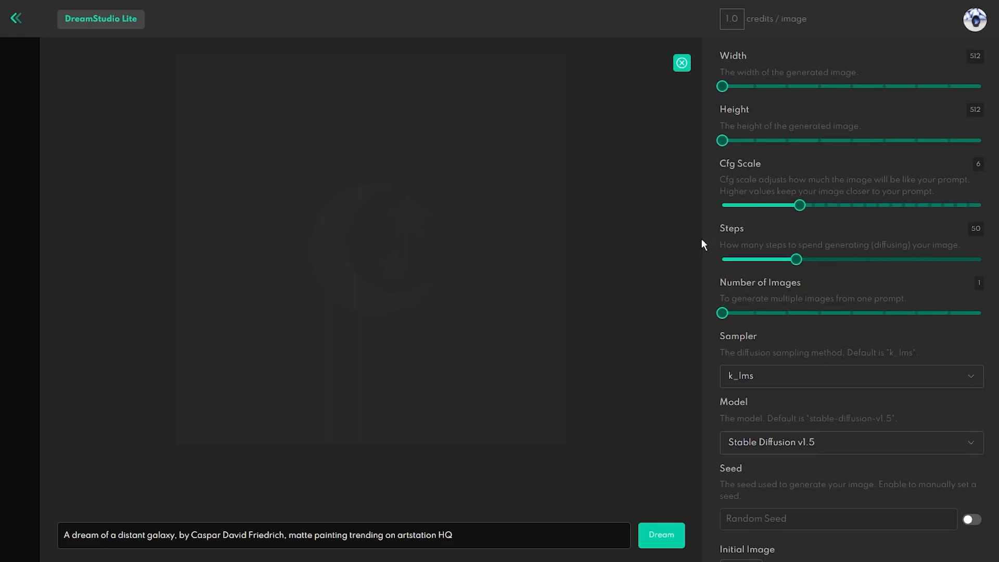
pyautogui.moveTo(711, 214)
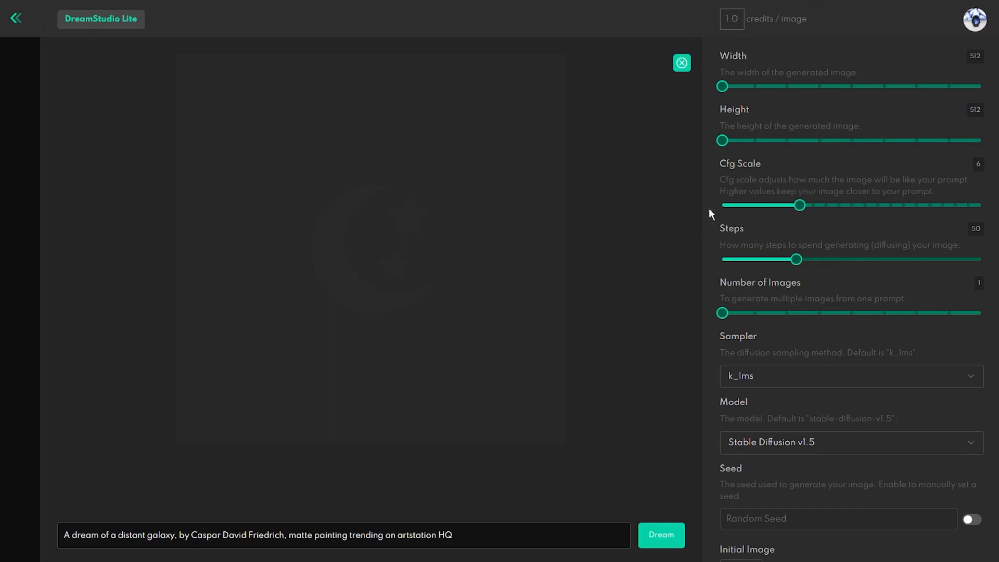
pyautogui.moveTo(967, 258)
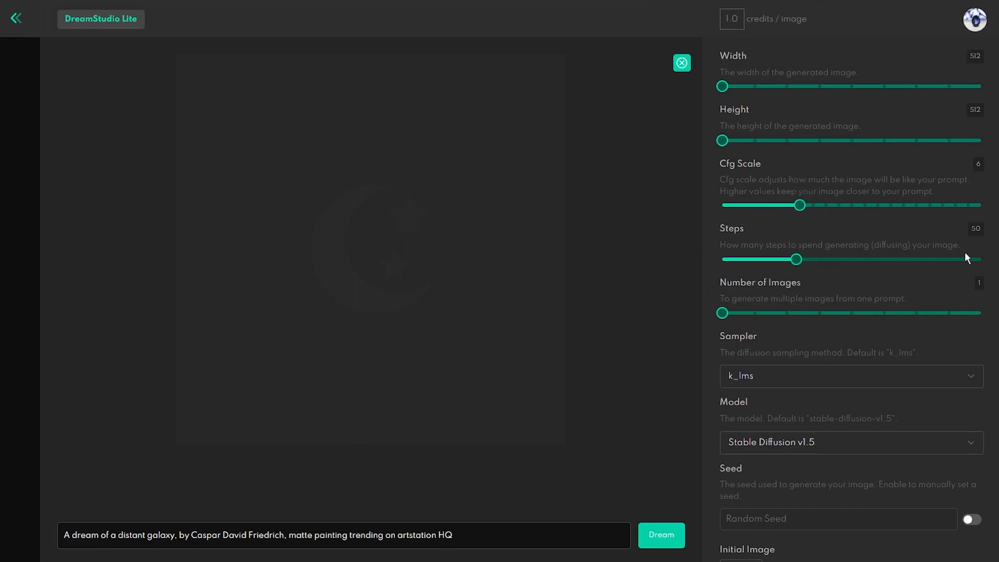
pyautogui.moveTo(700, 255)
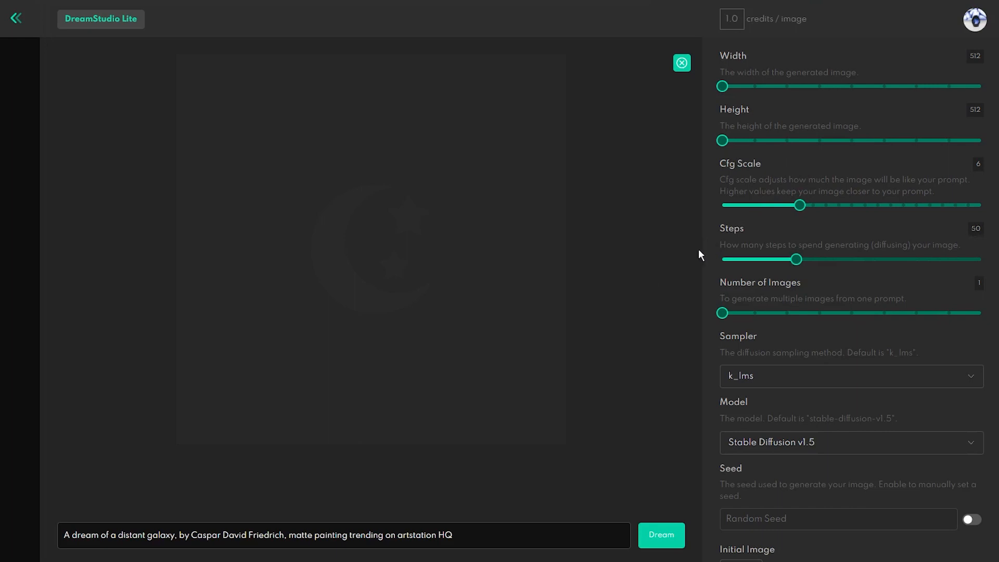
pyautogui.moveTo(719, 237)
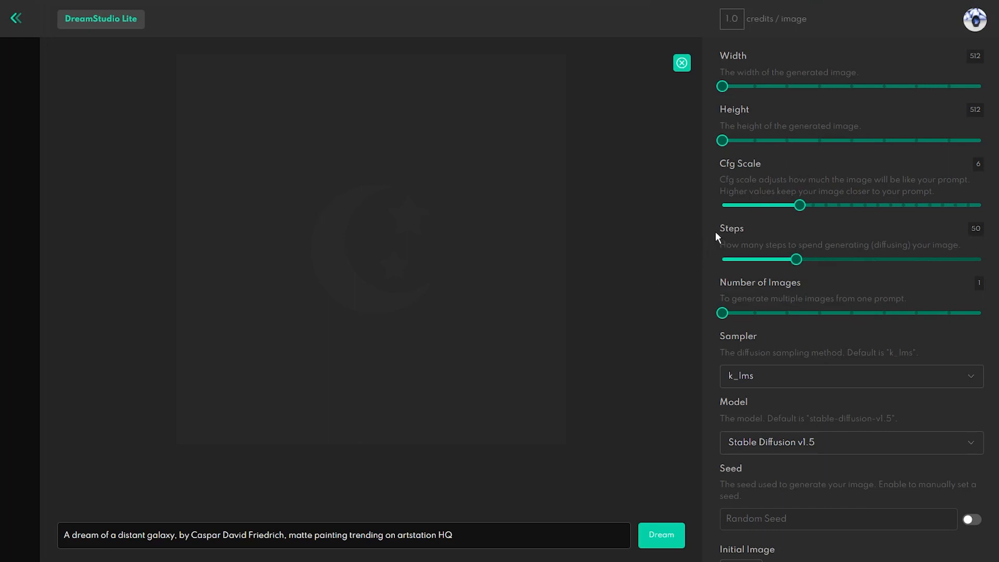
pyautogui.moveTo(717, 238)
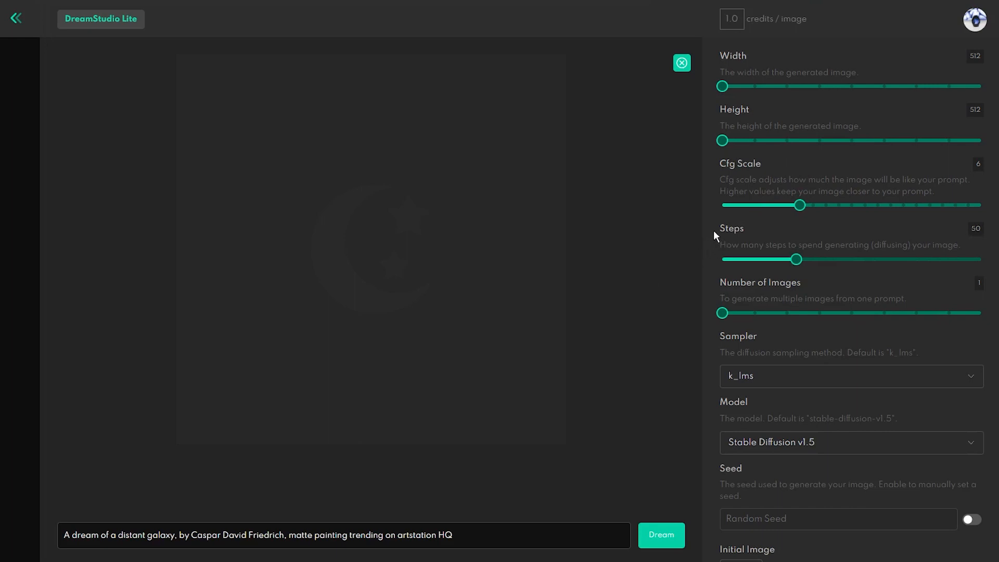
pyautogui.moveTo(705, 249)
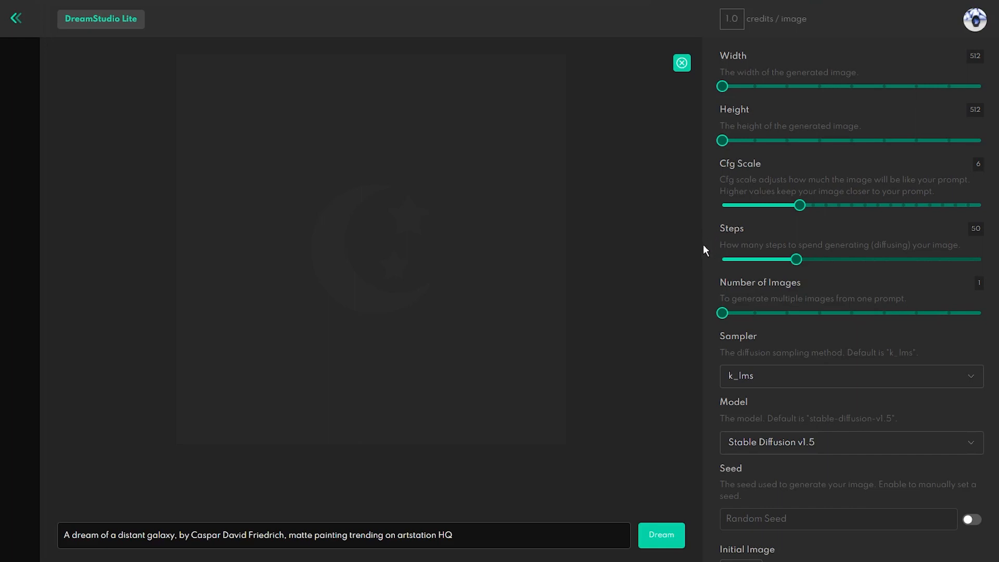
pyautogui.moveTo(701, 279)
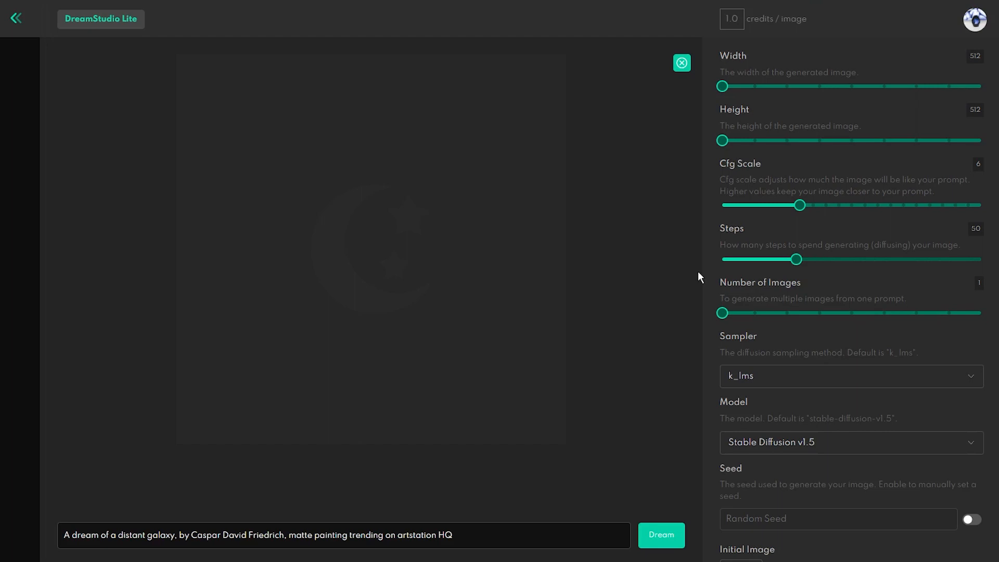
pyautogui.moveTo(831, 268)
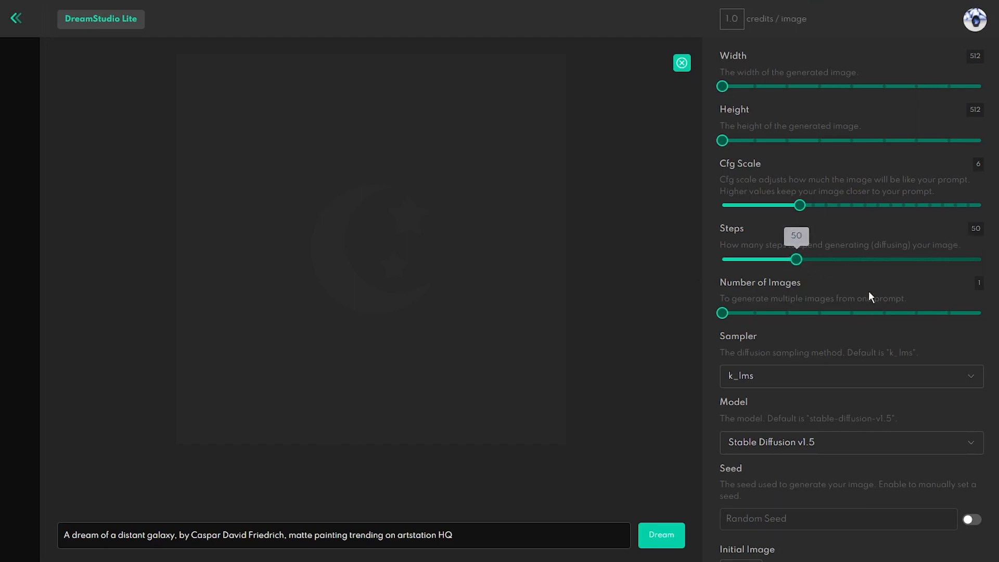
pyautogui.moveTo(796, 260); pyautogui.dragTo(978, 259)
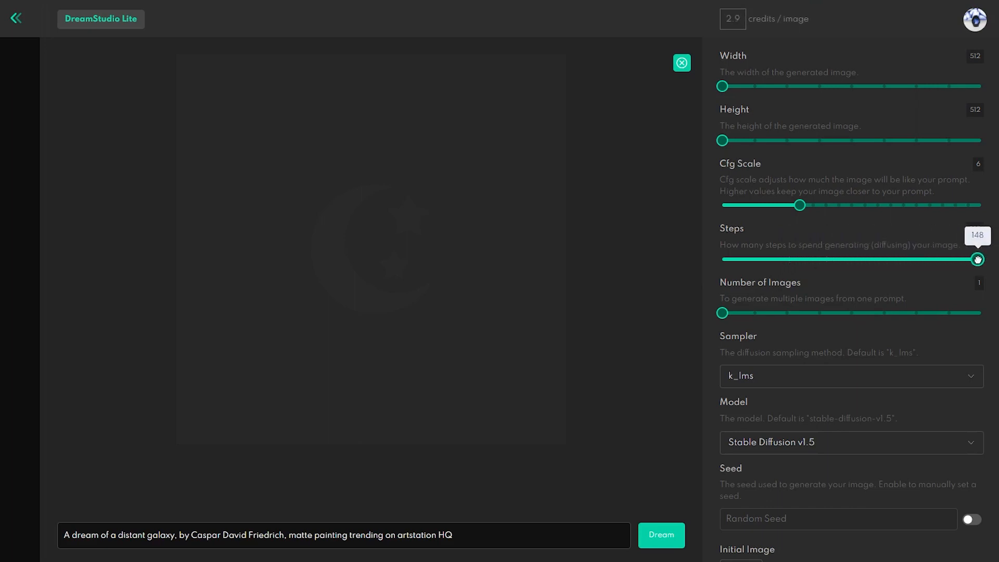
pyautogui.moveTo(977, 260); pyautogui.dragTo(991, 259)
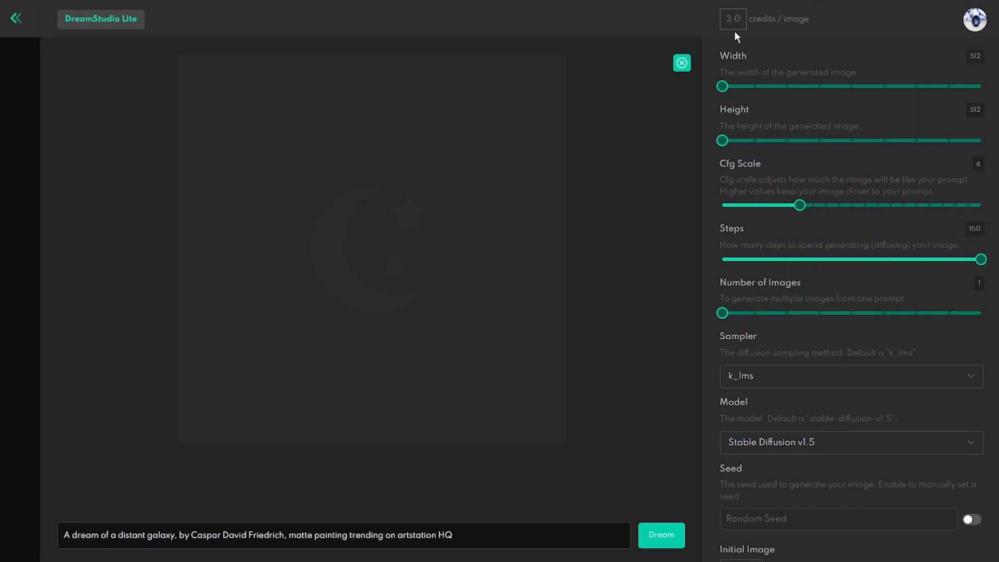
pyautogui.moveTo(751, 30)
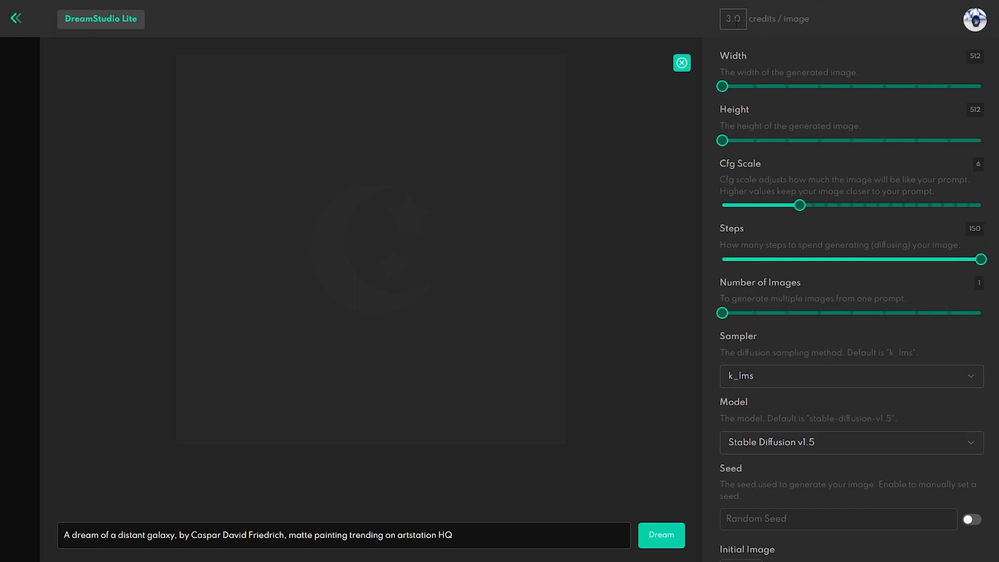
pyautogui.moveTo(981, 259); pyautogui.dragTo(812, 259)
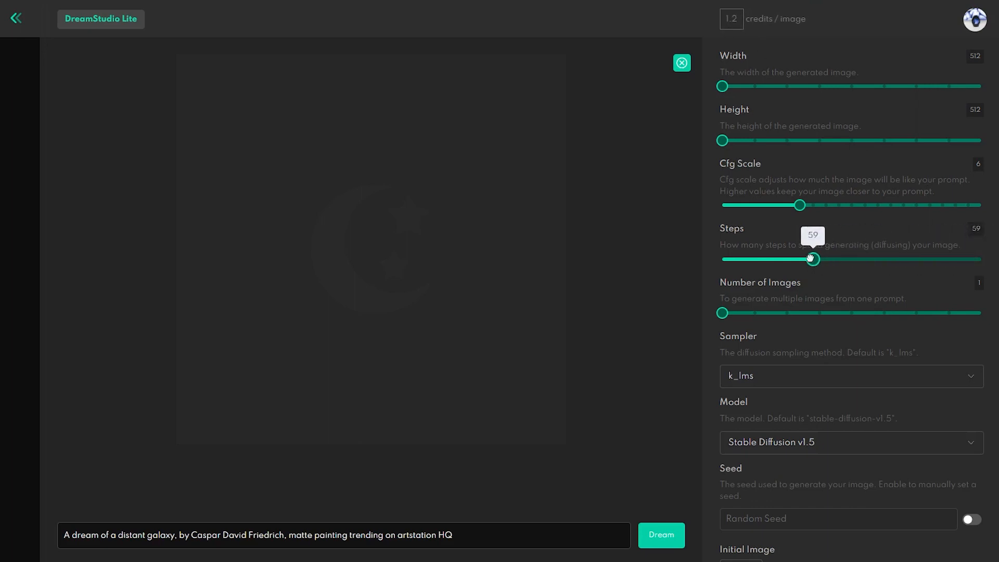
pyautogui.moveTo(811, 259); pyautogui.dragTo(794, 259)
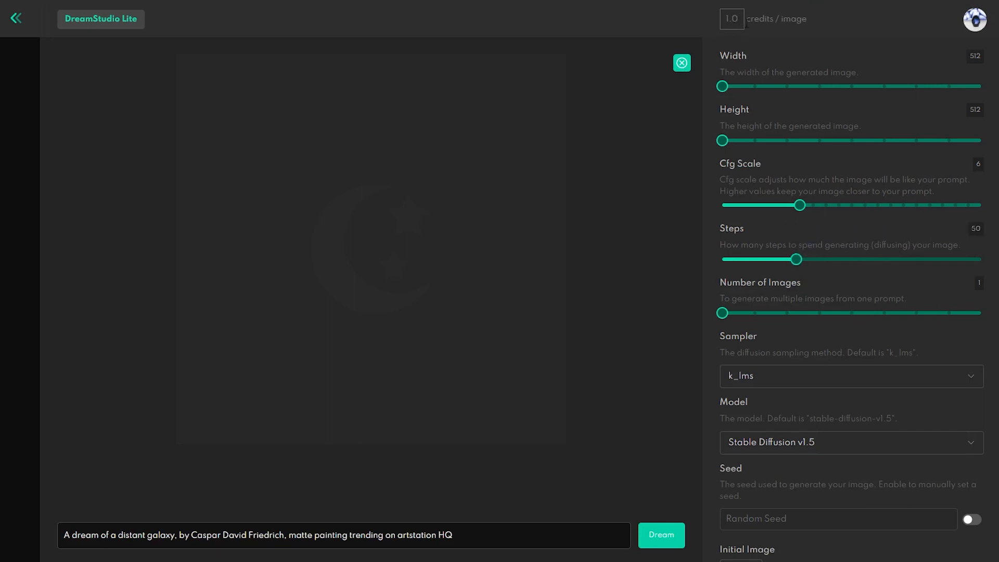
pyautogui.moveTo(700, 309)
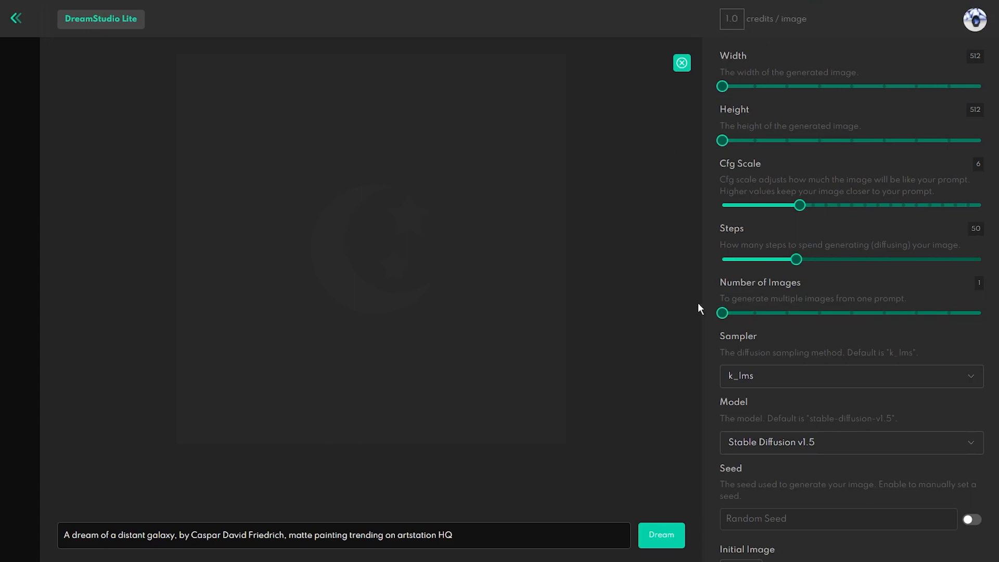
# - Raise the Number of Images slider from 1 through 4 up to 9
pyautogui.moveTo(722, 313); pyautogui.dragTo(819, 314)
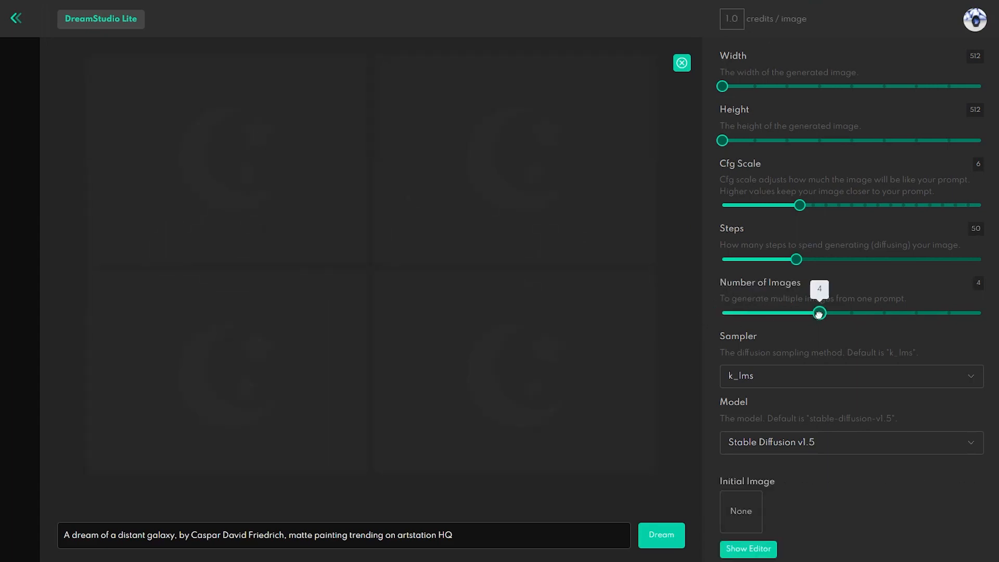
pyautogui.moveTo(820, 313); pyautogui.dragTo(980, 313)
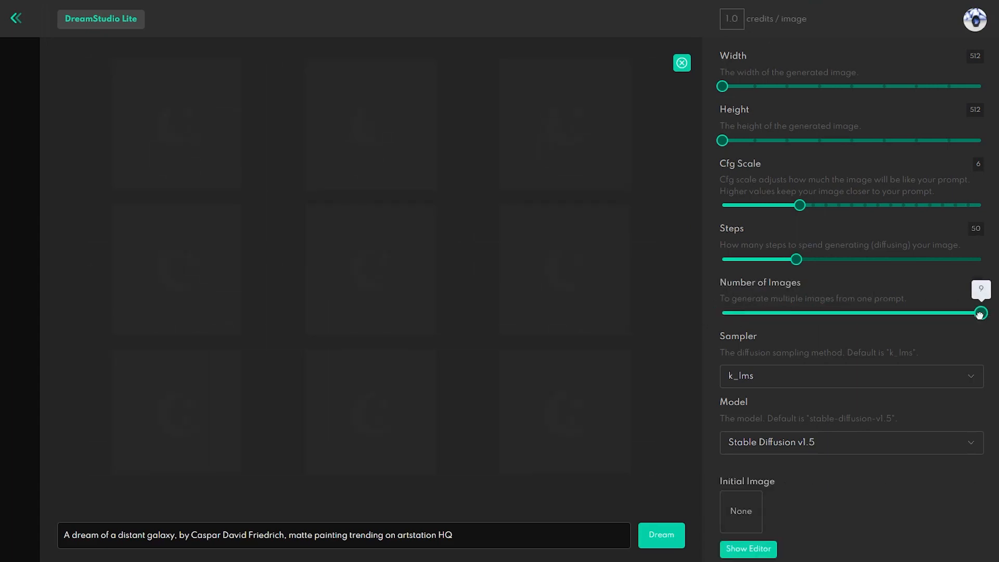
pyautogui.moveTo(980, 314); pyautogui.dragTo(980, 314)
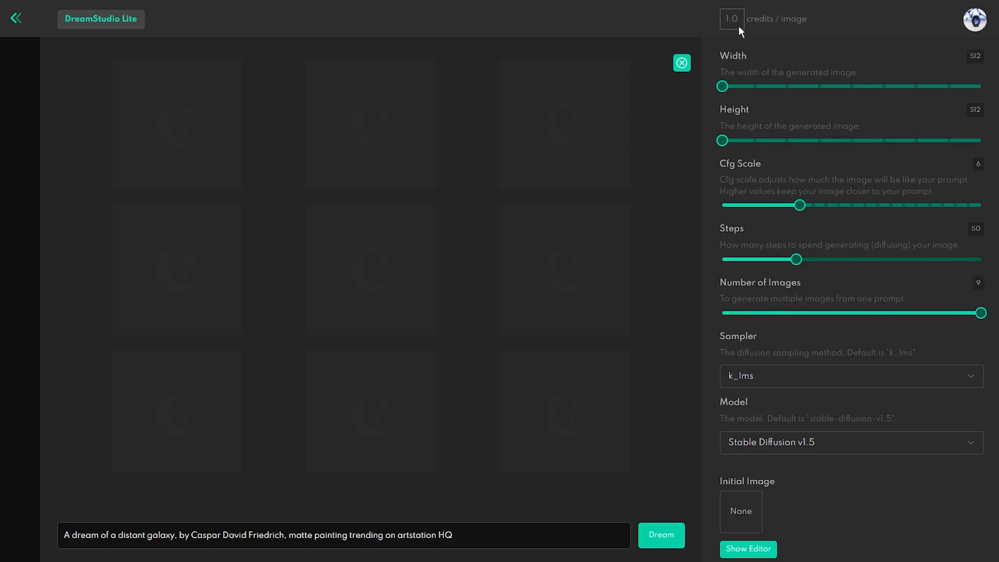
pyautogui.moveTo(818, 347)
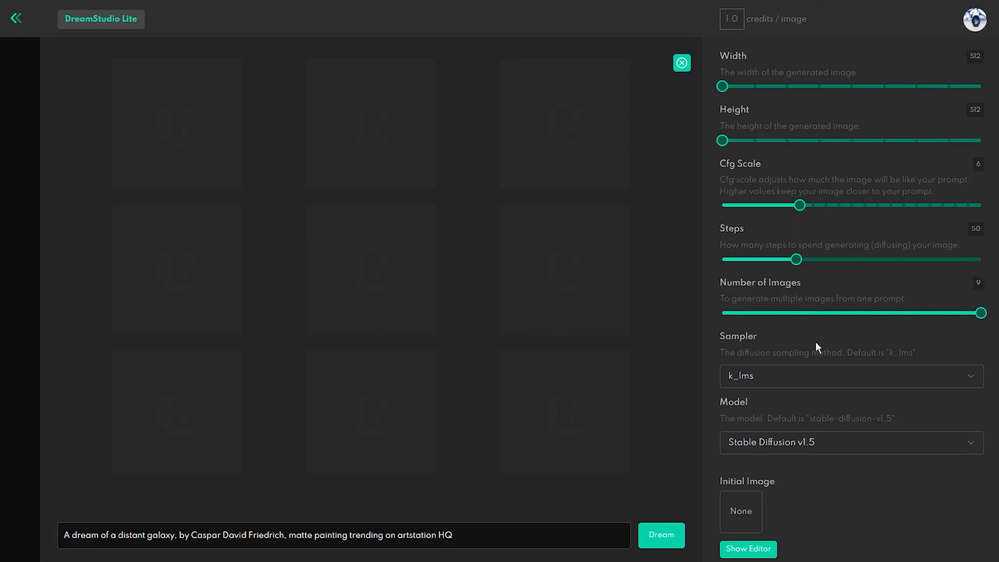
pyautogui.scroll(-3)
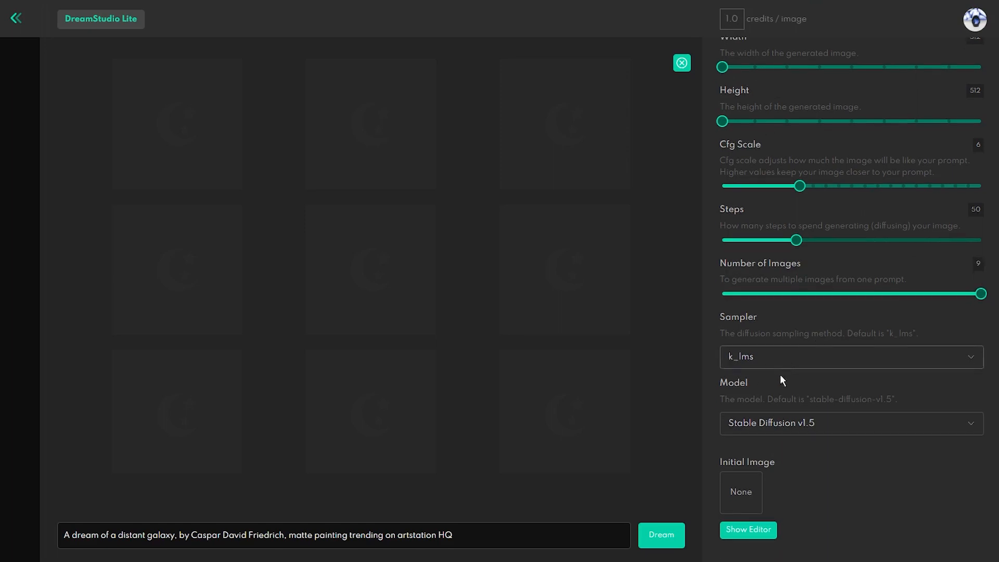
# - Keep k_lms as the sampler and generate the nine galaxy images
pyautogui.click(851, 357)
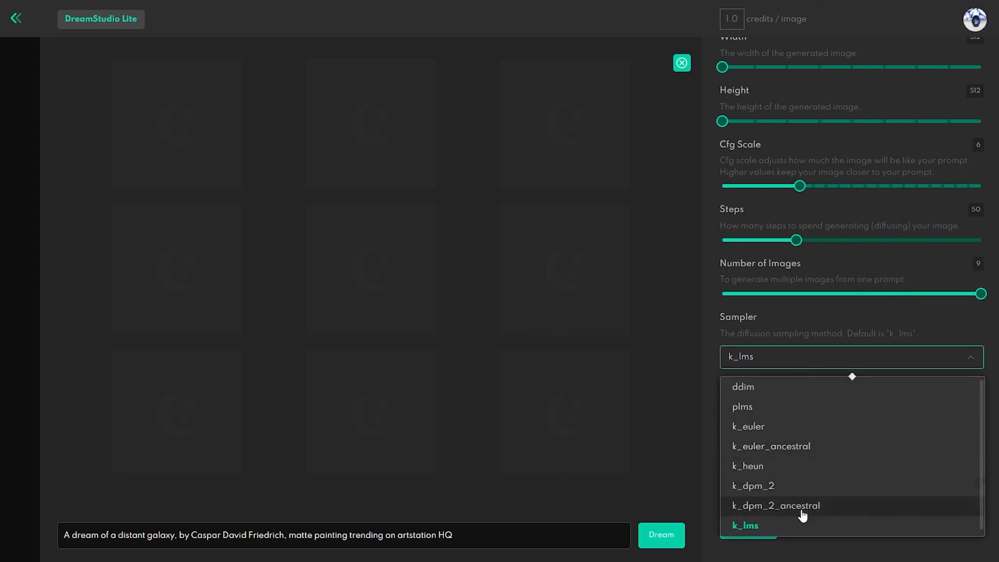
pyautogui.moveTo(811, 498)
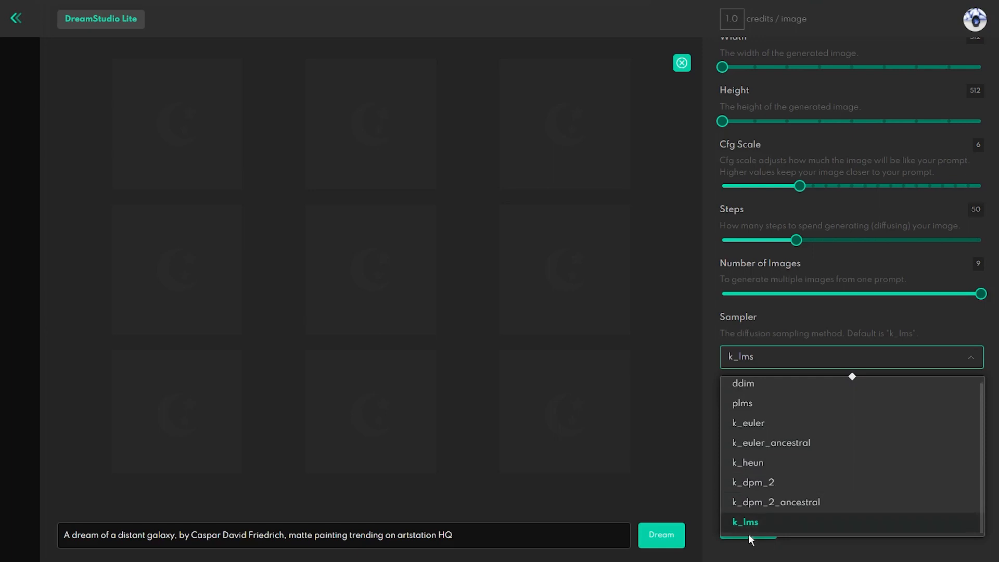
pyautogui.click(746, 522)
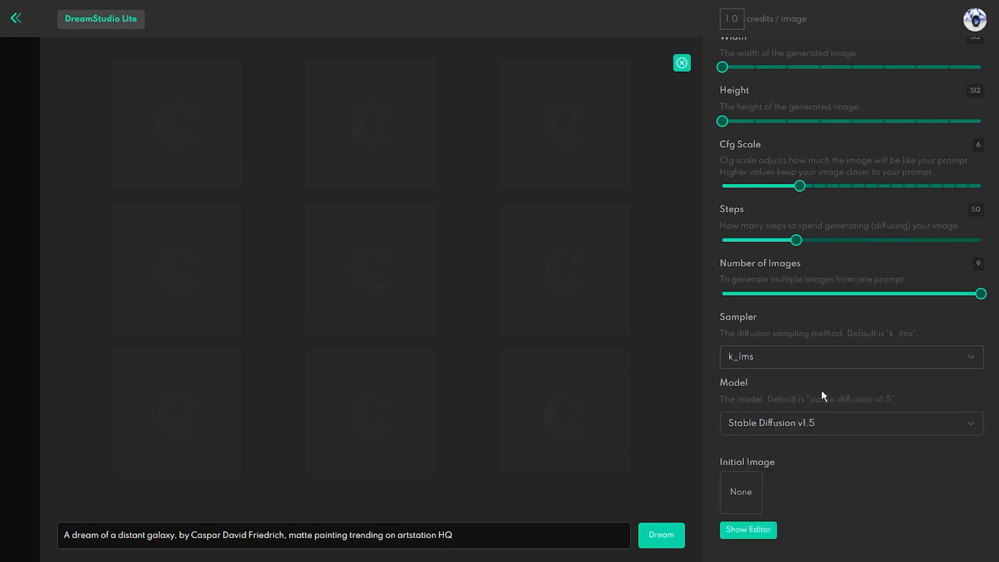
pyautogui.click(661, 535)
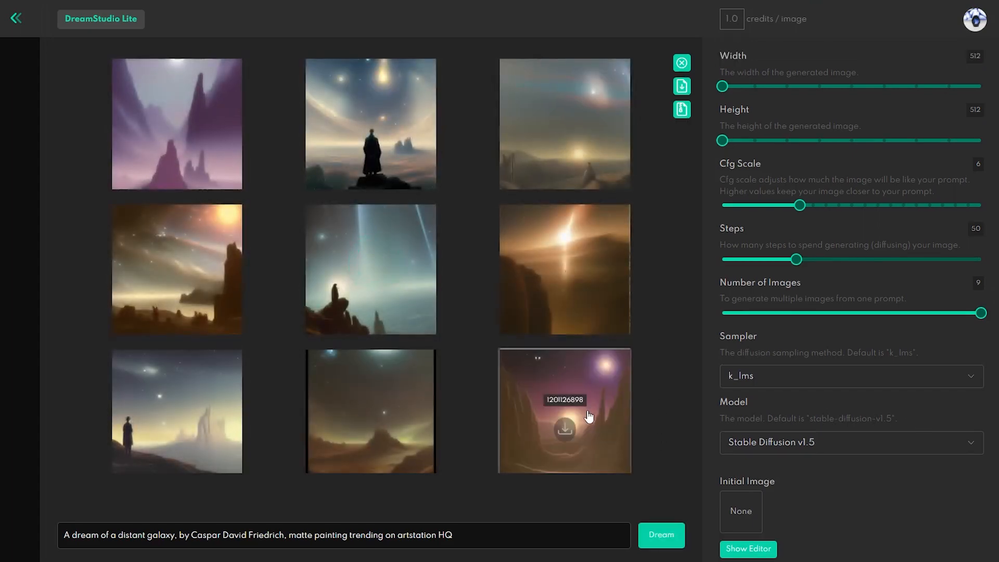
pyautogui.click(563, 410)
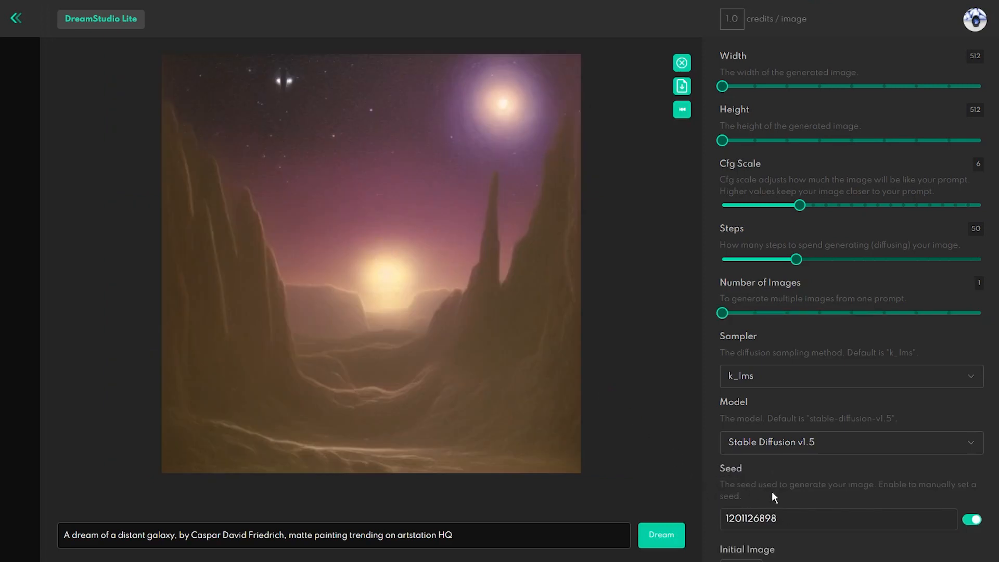
pyautogui.scroll(-3)
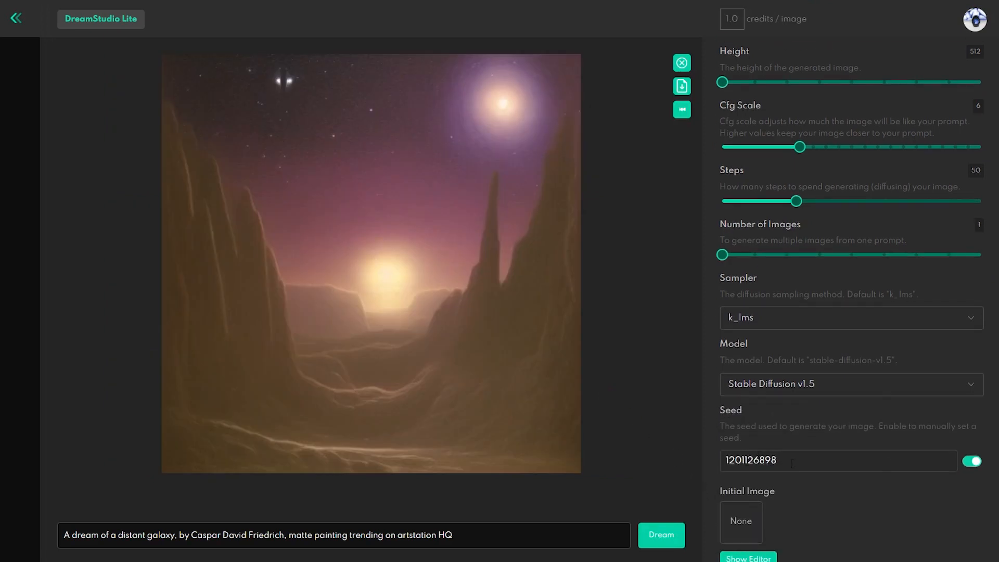
pyautogui.moveTo(600, 413)
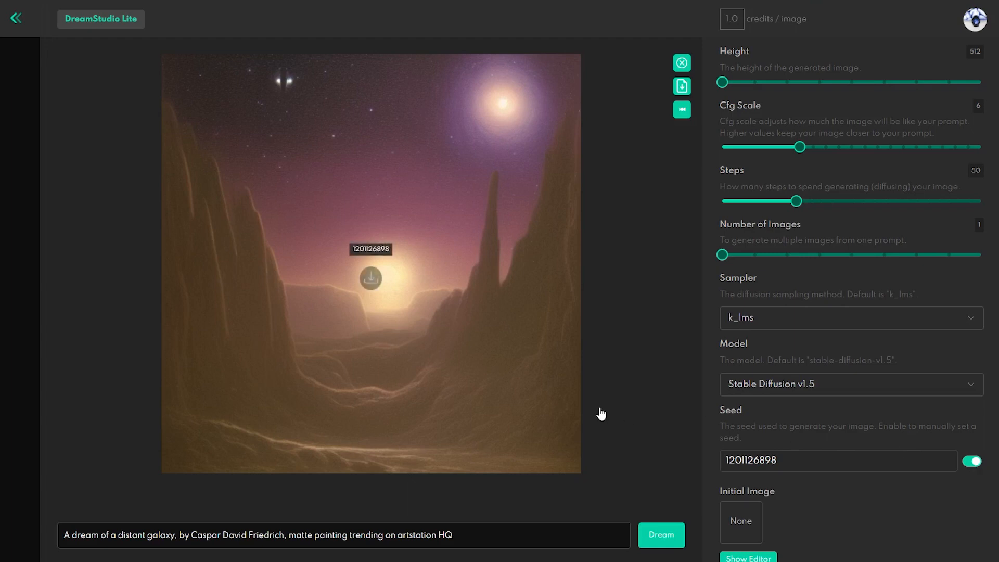
pyautogui.moveTo(673, 342)
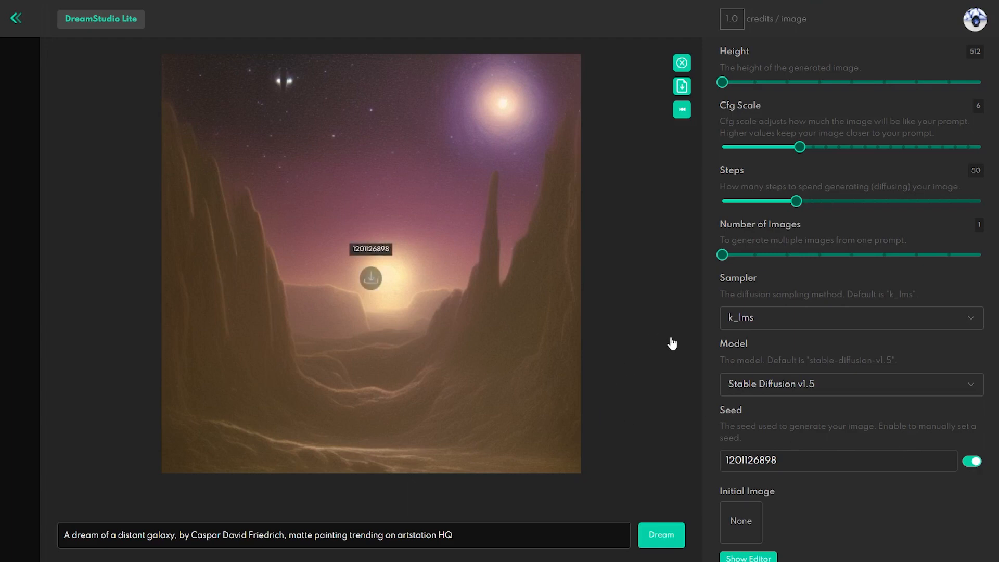
pyautogui.moveTo(673, 381)
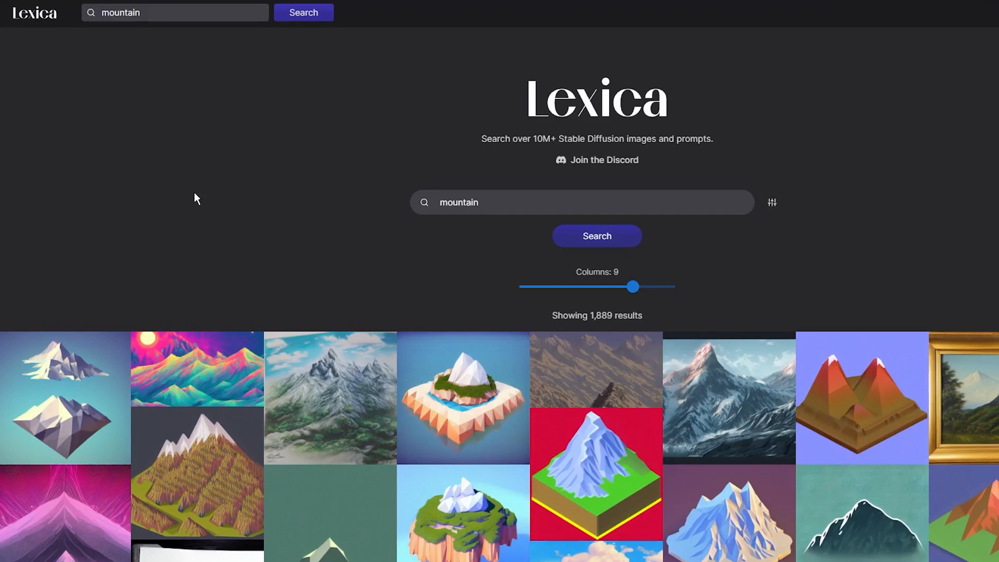
pyautogui.moveTo(836, 260)
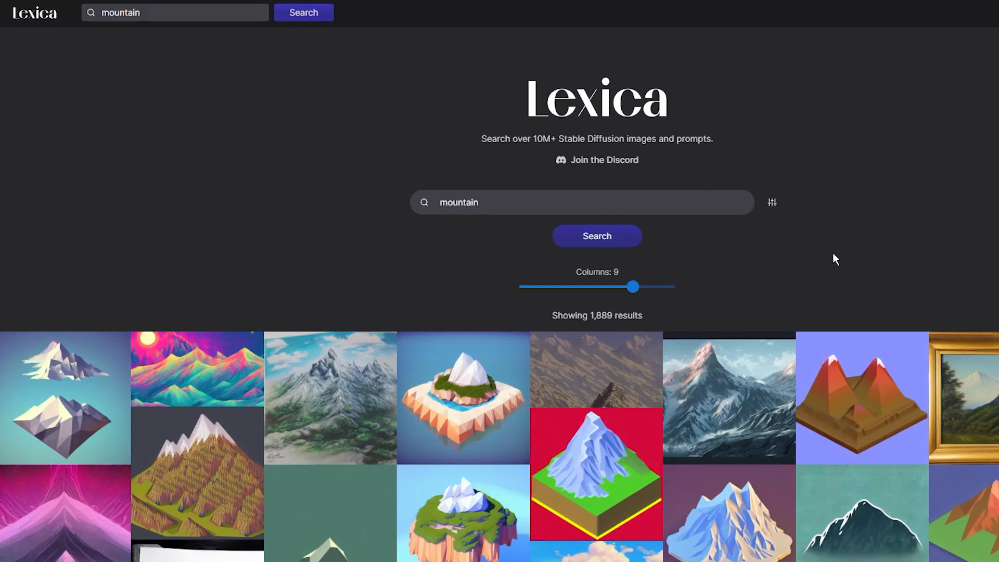
pyautogui.moveTo(285, 134)
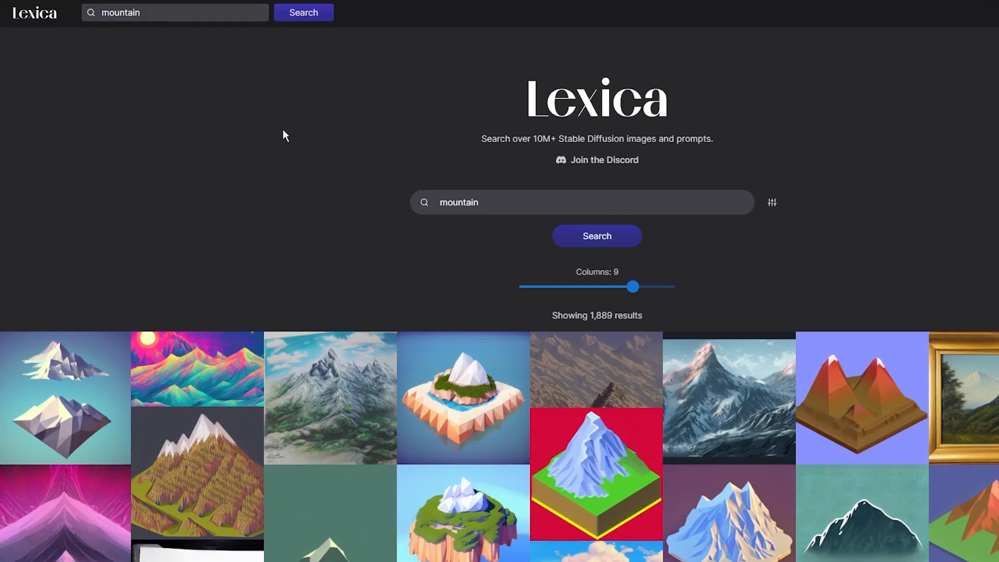
pyautogui.moveTo(250, 135)
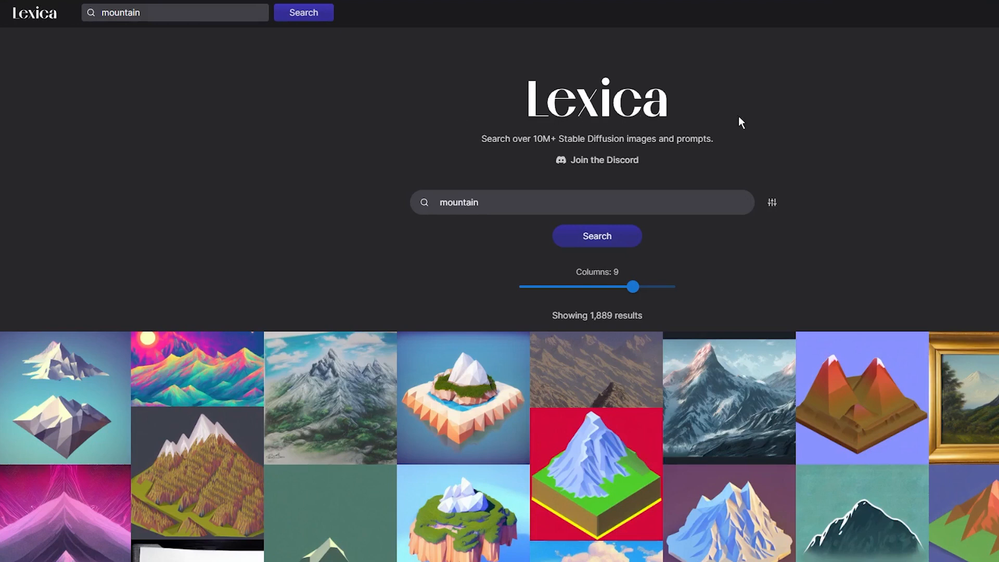
# - Find the Olympic national park by kilian eng result in Lexica and copy its prompt
pyautogui.scroll(-3)
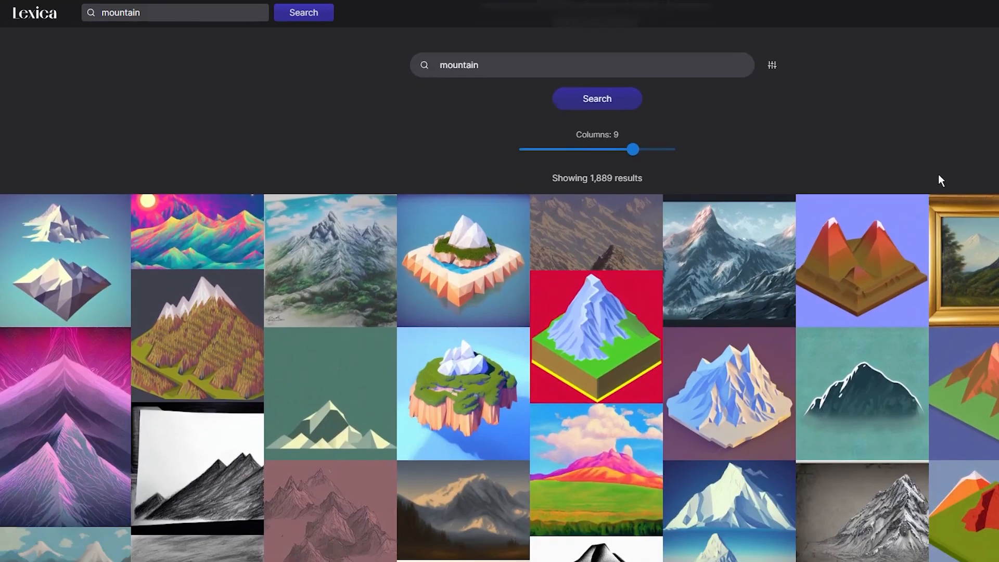
pyautogui.scroll(-3)
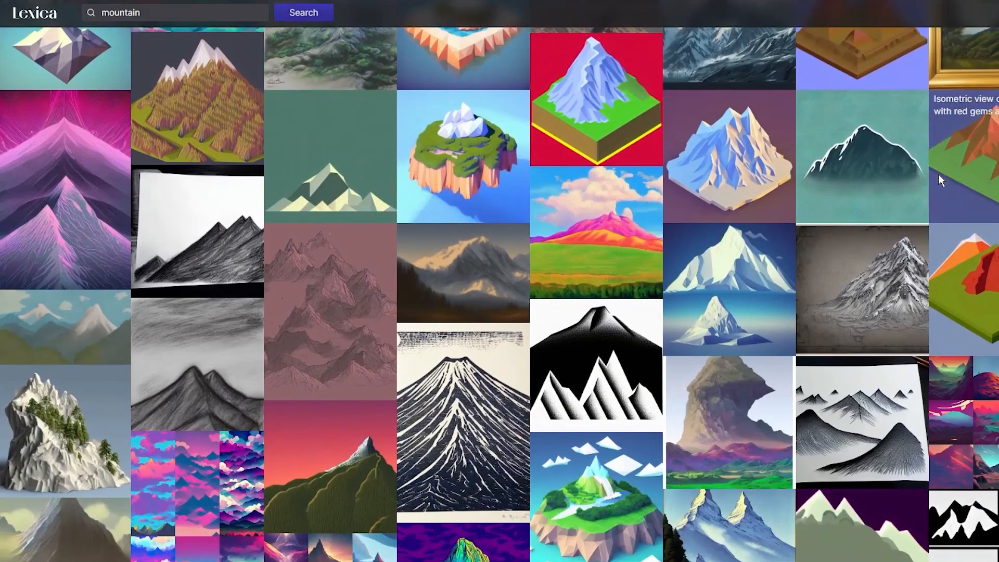
pyautogui.scroll(-3)
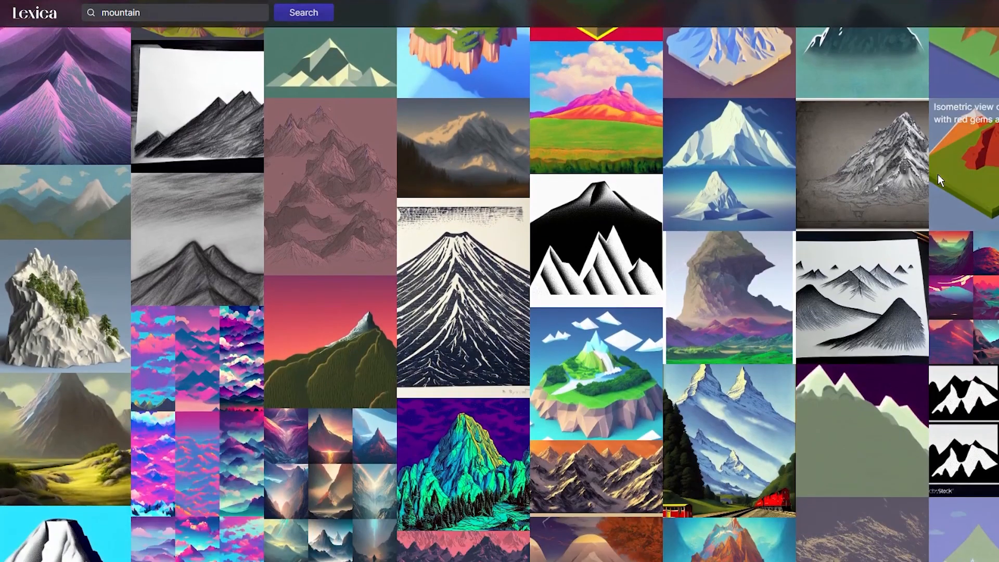
pyautogui.scroll(-3)
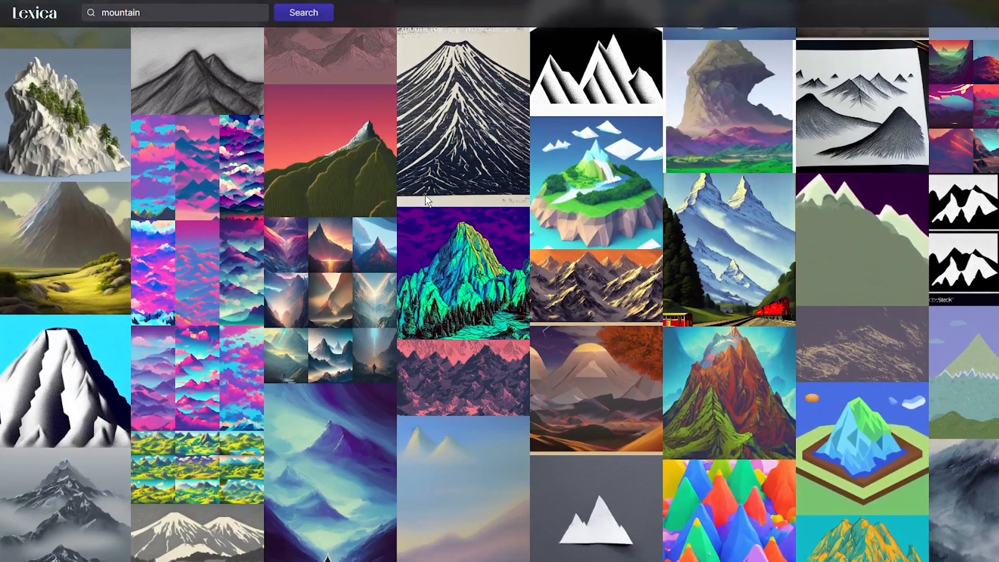
pyautogui.scroll(-3)
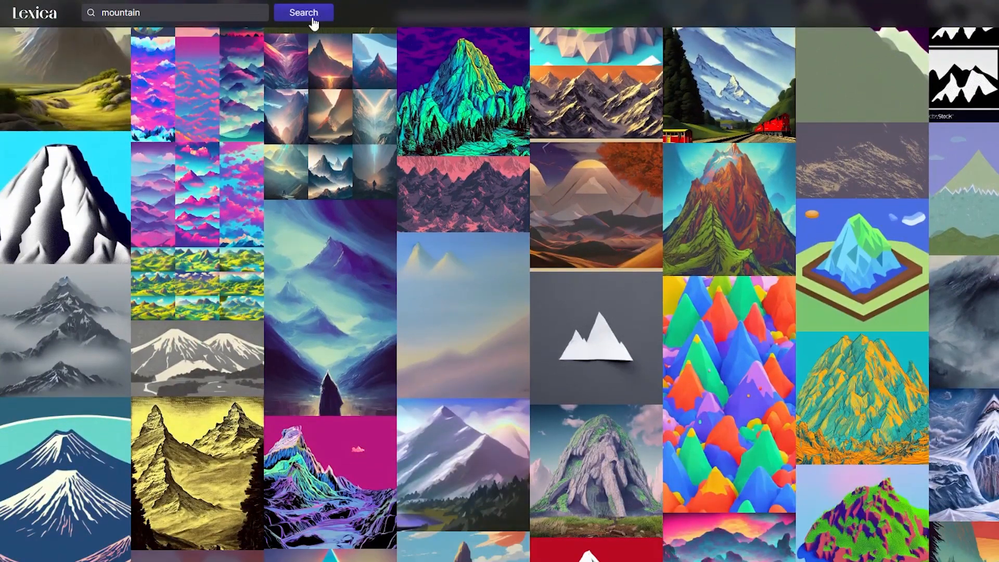
pyautogui.scroll(-3)
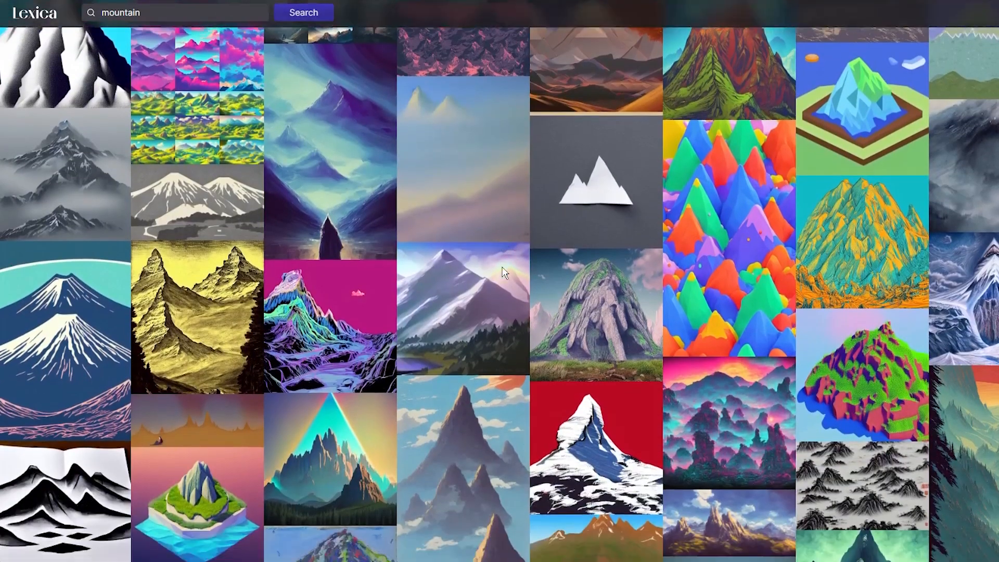
pyautogui.scroll(-3)
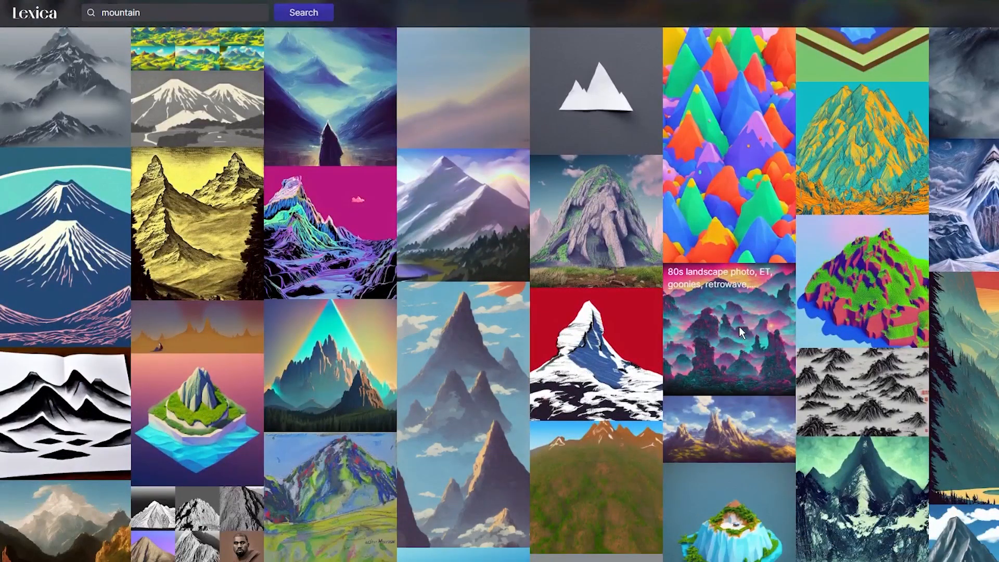
pyautogui.moveTo(992, 343)
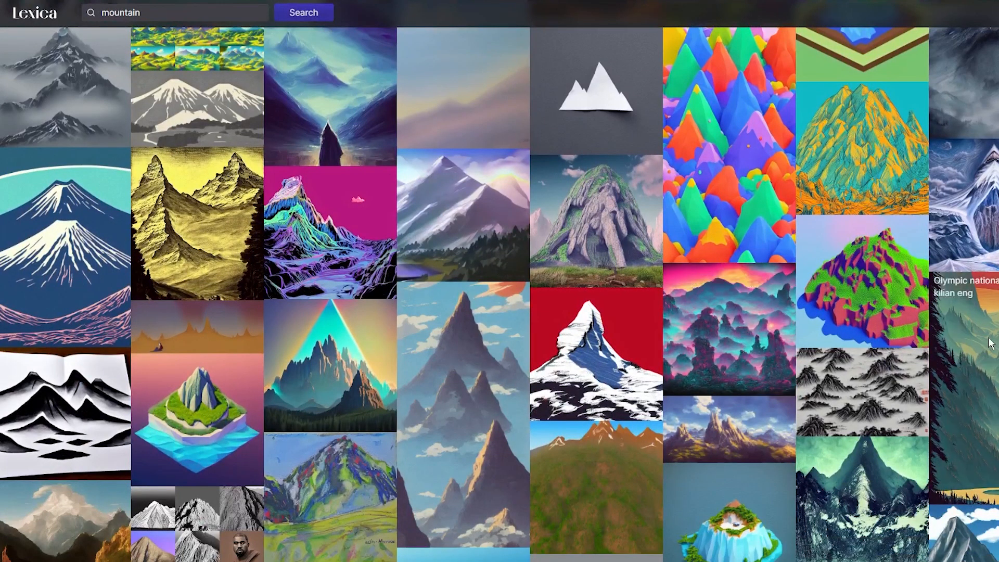
pyautogui.click(956, 288)
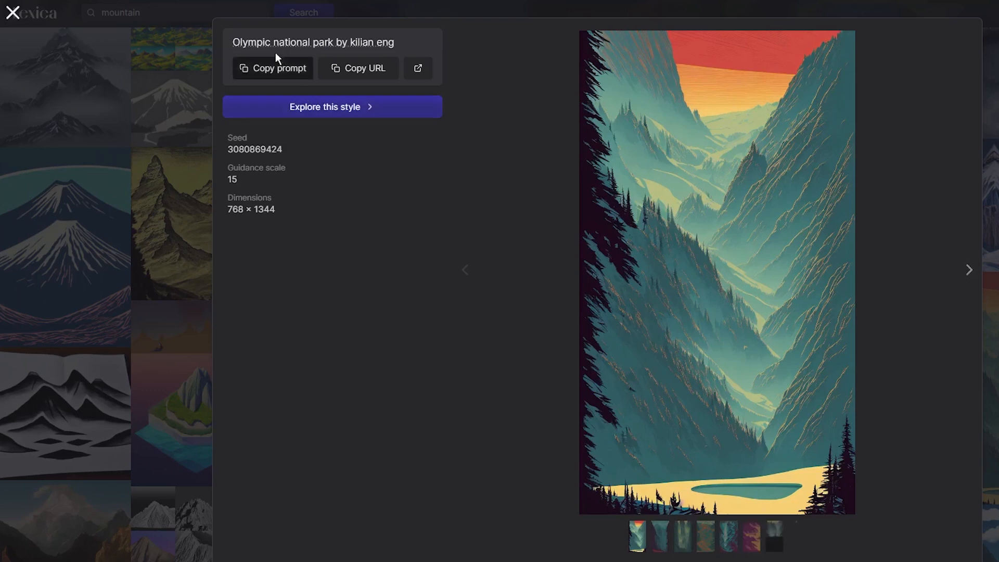
pyautogui.click(271, 68)
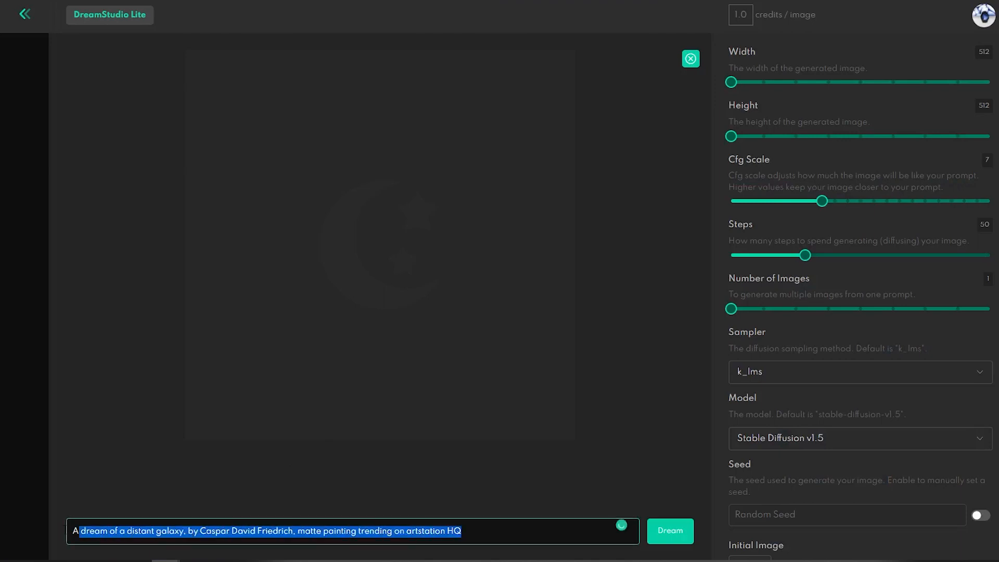
# - Generate nine images from the pasted prompt 'olympic national park by kilian eng'
pyautogui.write('olympic national park by kilian eng')
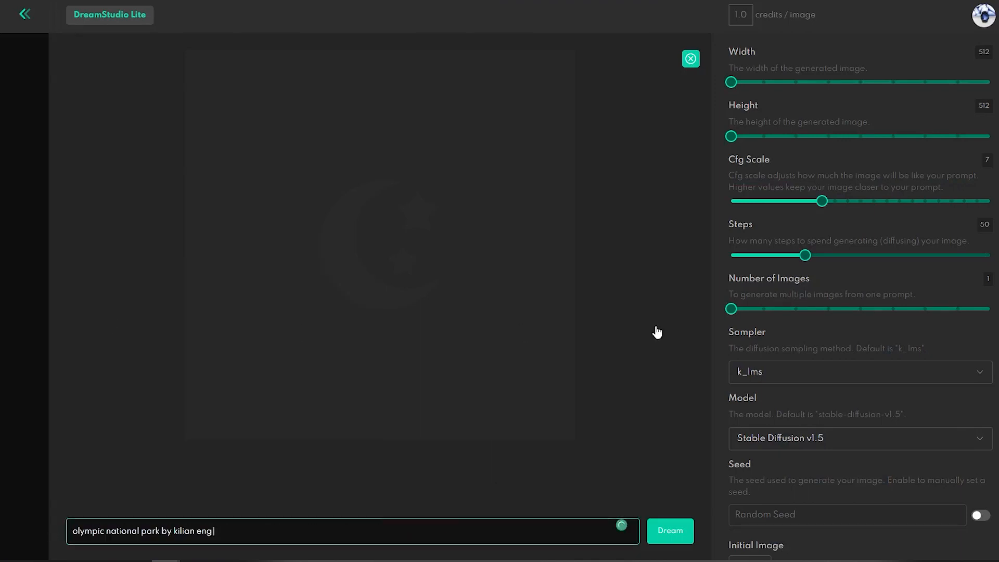
pyautogui.moveTo(731, 310); pyautogui.dragTo(990, 309)
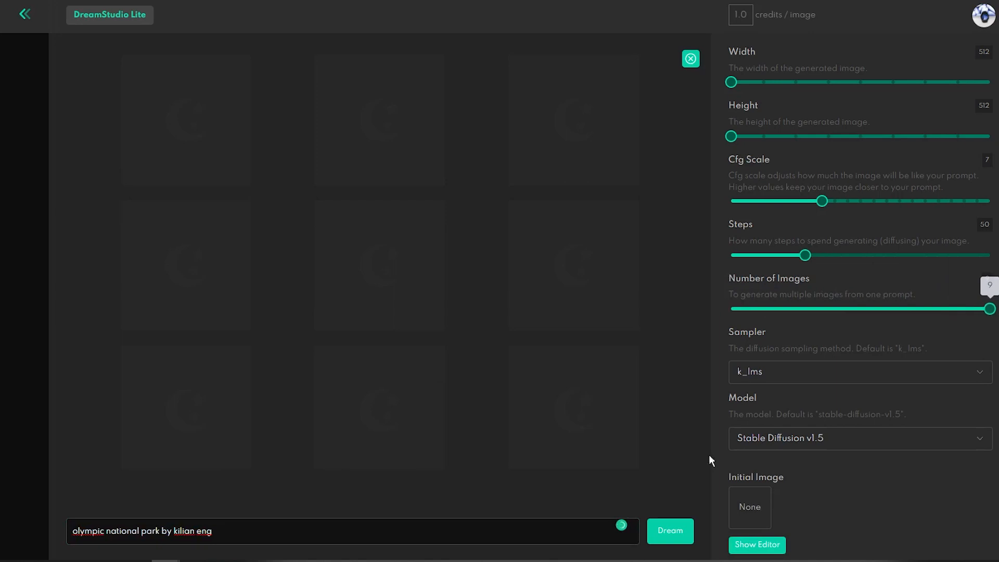
pyautogui.click(670, 530)
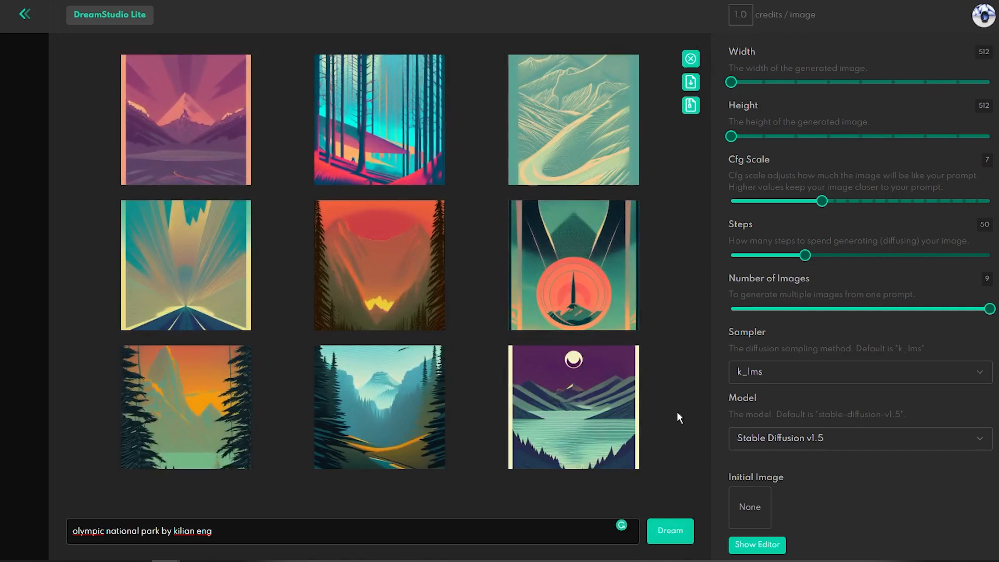
pyautogui.moveTo(572, 407)
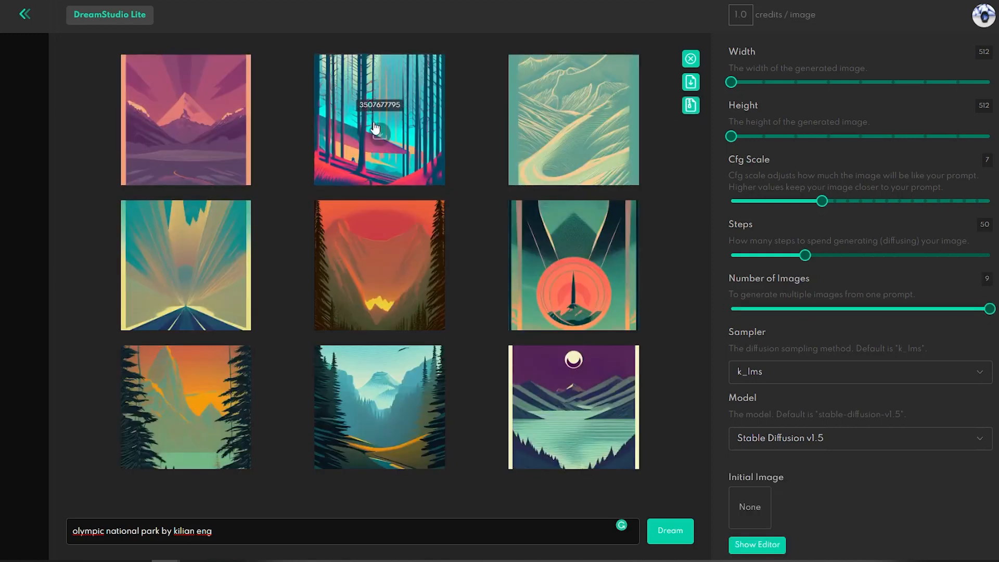
# - Enlarge the teal forest image, return to the grid, and copy the bottom-left sunset image's seed
pyautogui.click(379, 120)
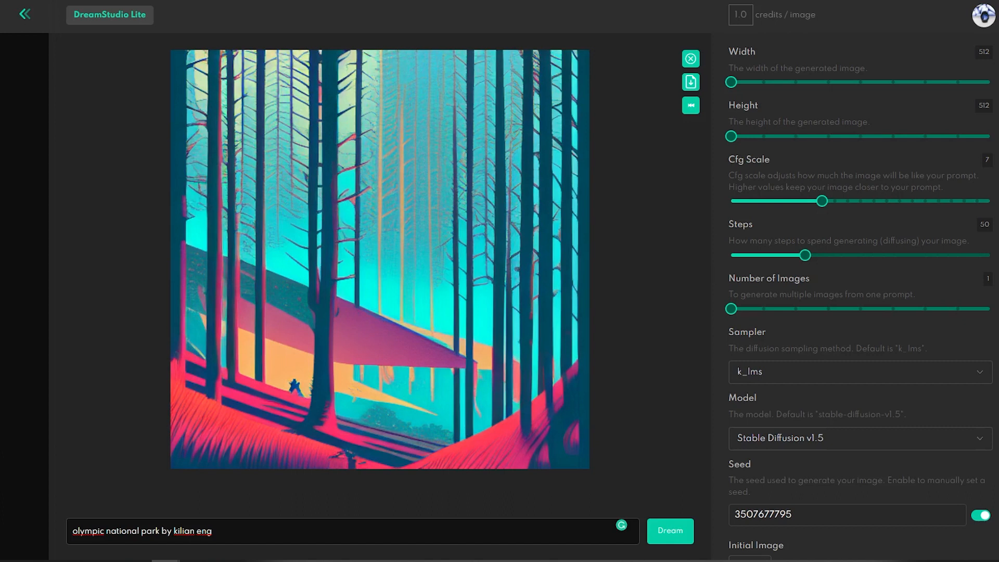
pyautogui.moveTo(731, 309); pyautogui.dragTo(989, 310)
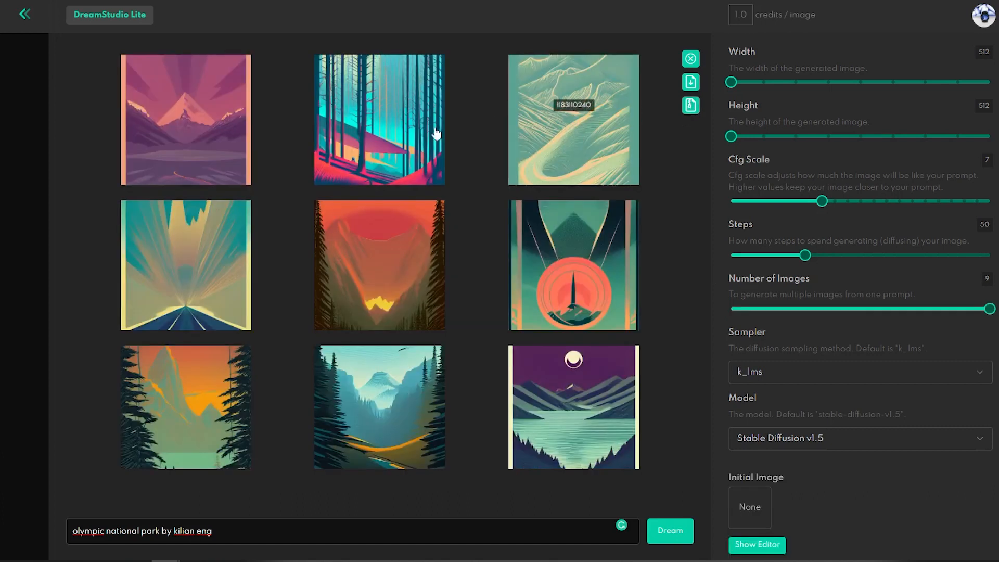
pyautogui.click(186, 396)
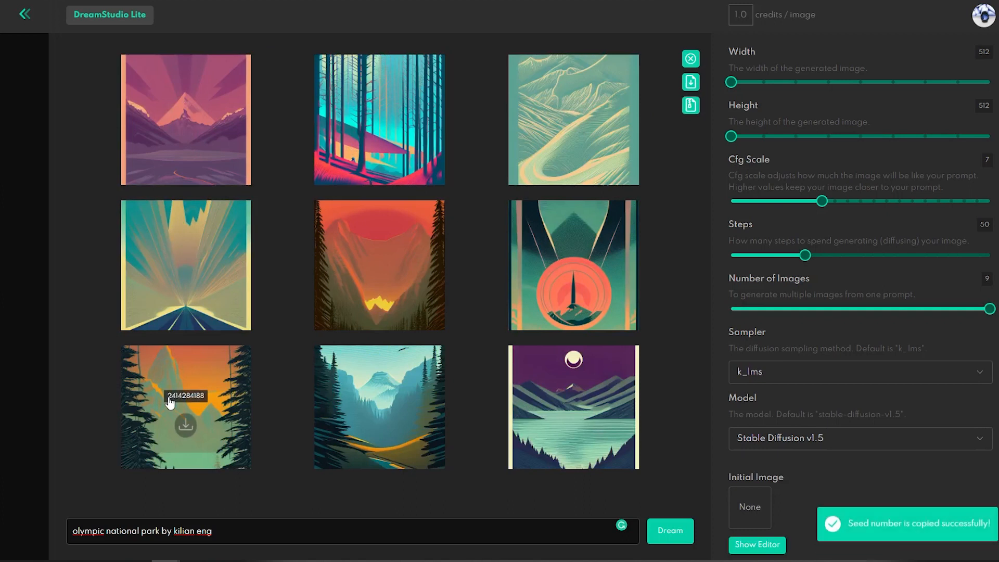
pyautogui.moveTo(174, 402)
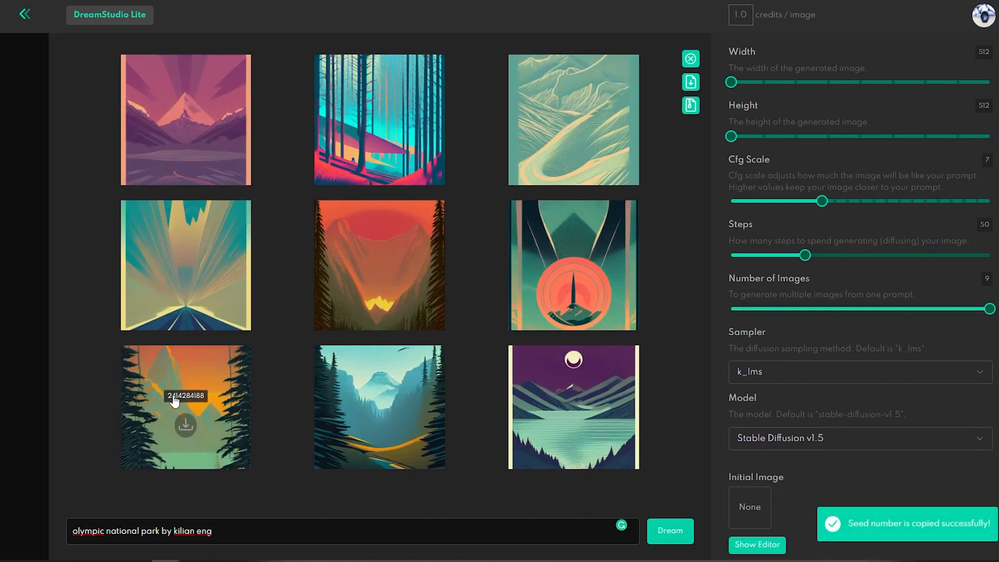